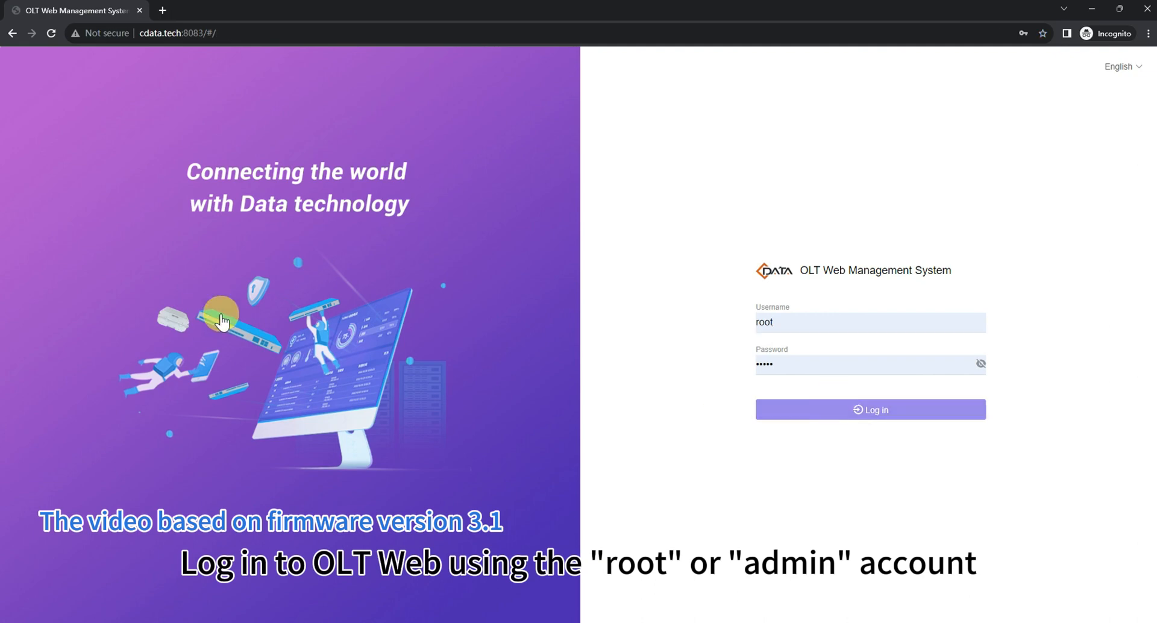
Log in as root and go to the Configuration section's Port Manager
left_click(870, 410)
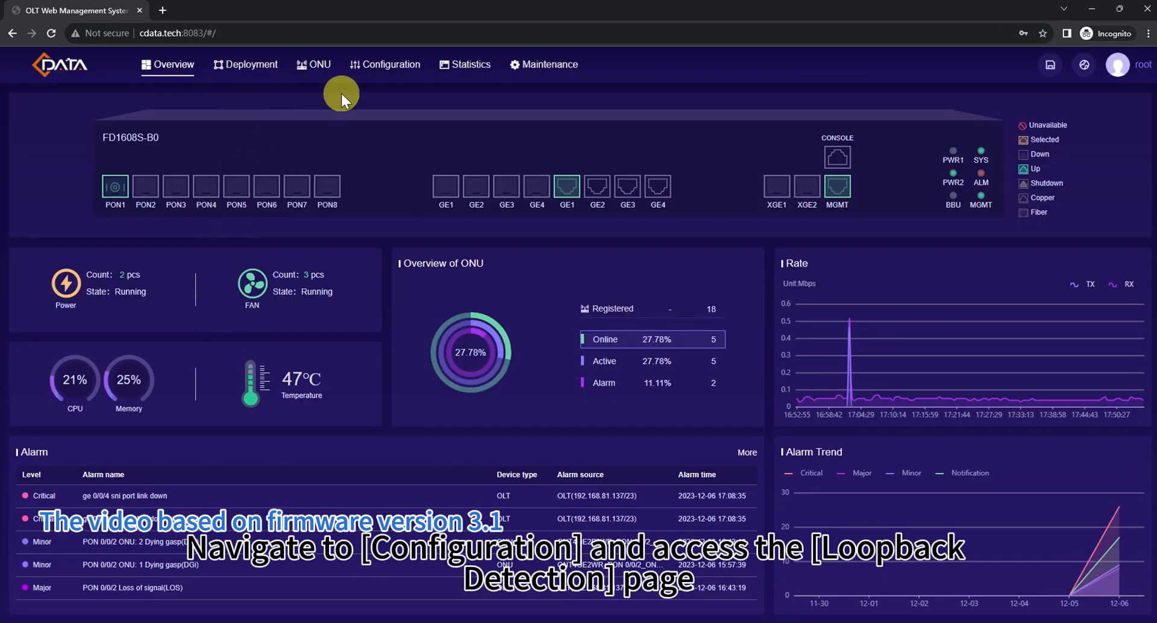
left_click(385, 65)
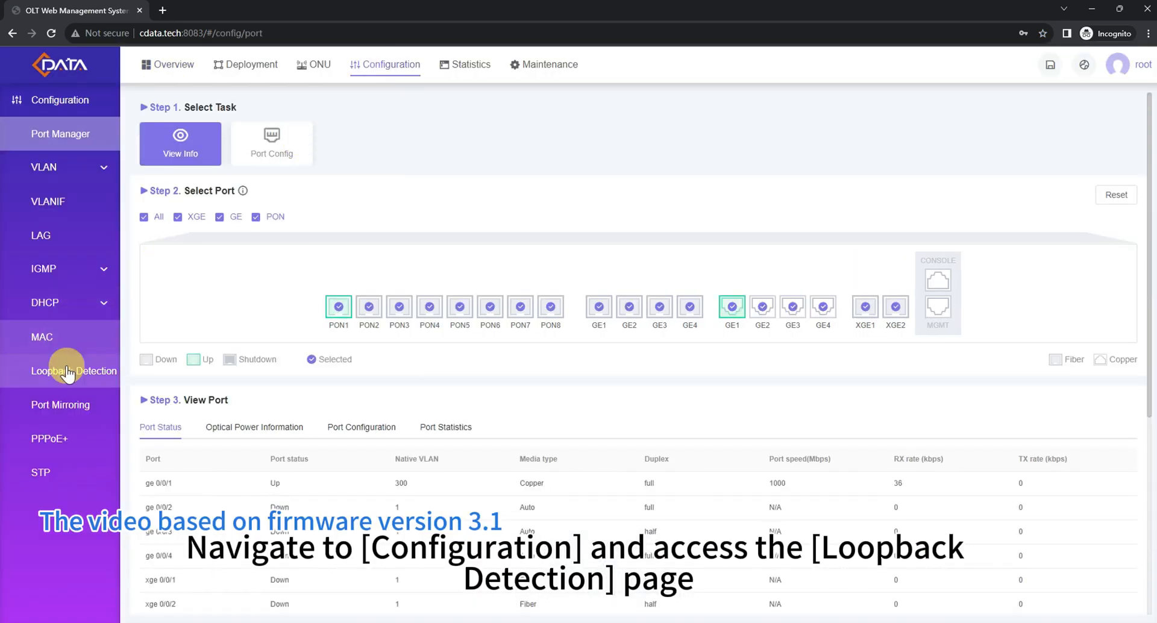
Open Loopback Detection and review Global Setting, Summary and ports, all switched off
left_click(73, 371)
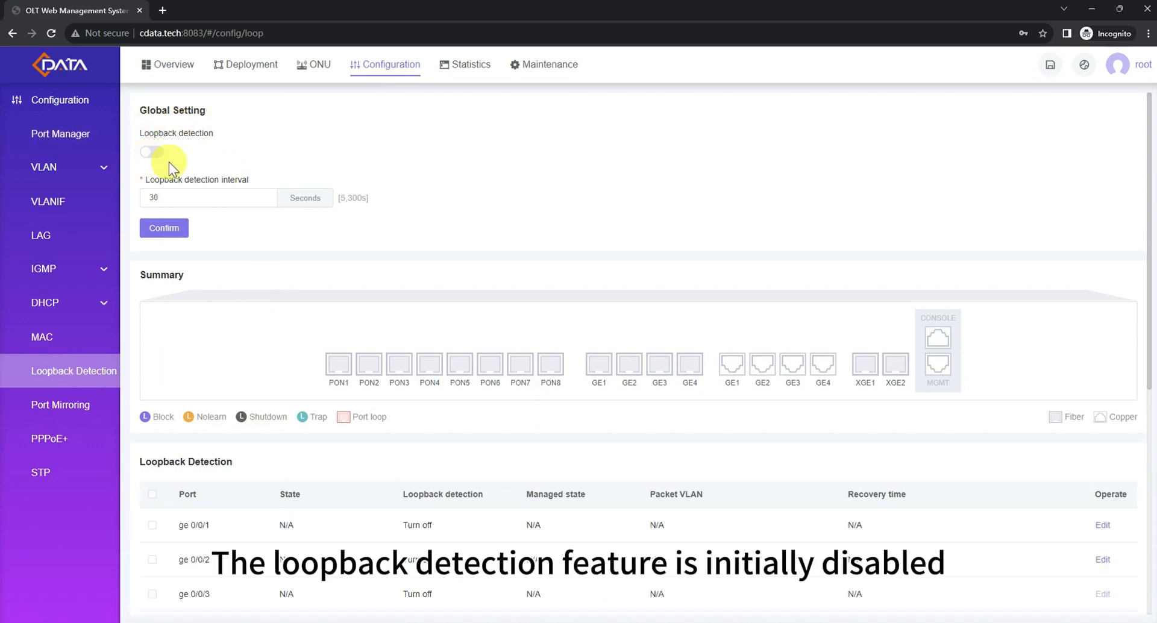
scroll("down", 3)
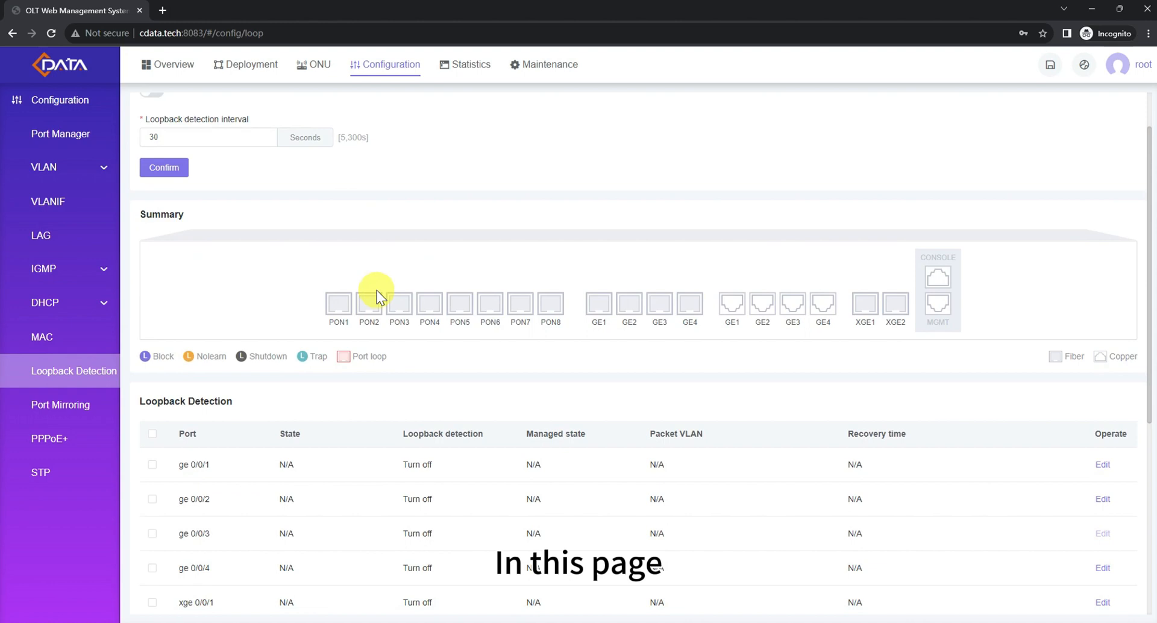
scroll("up", 3)
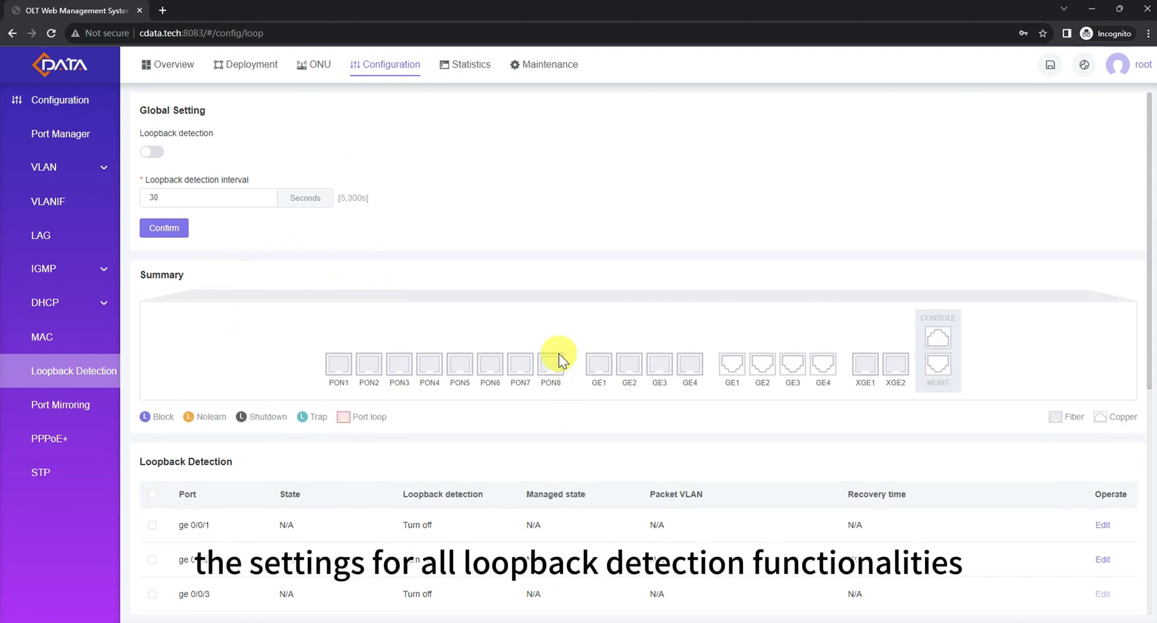
mouse_move(609, 357)
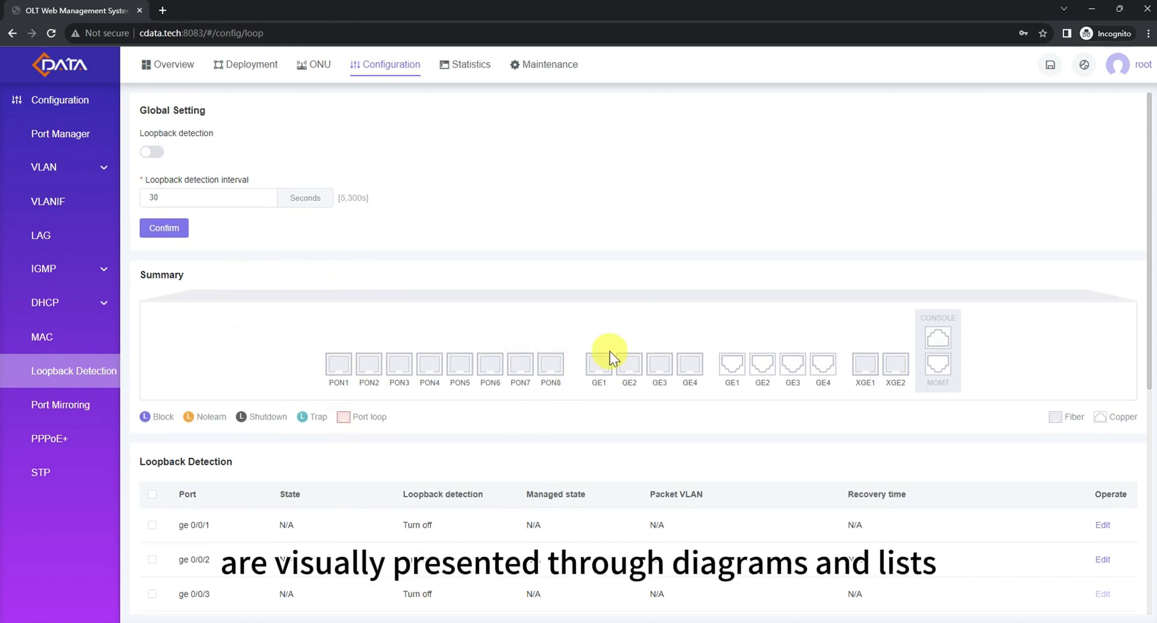
scroll("down", 3)
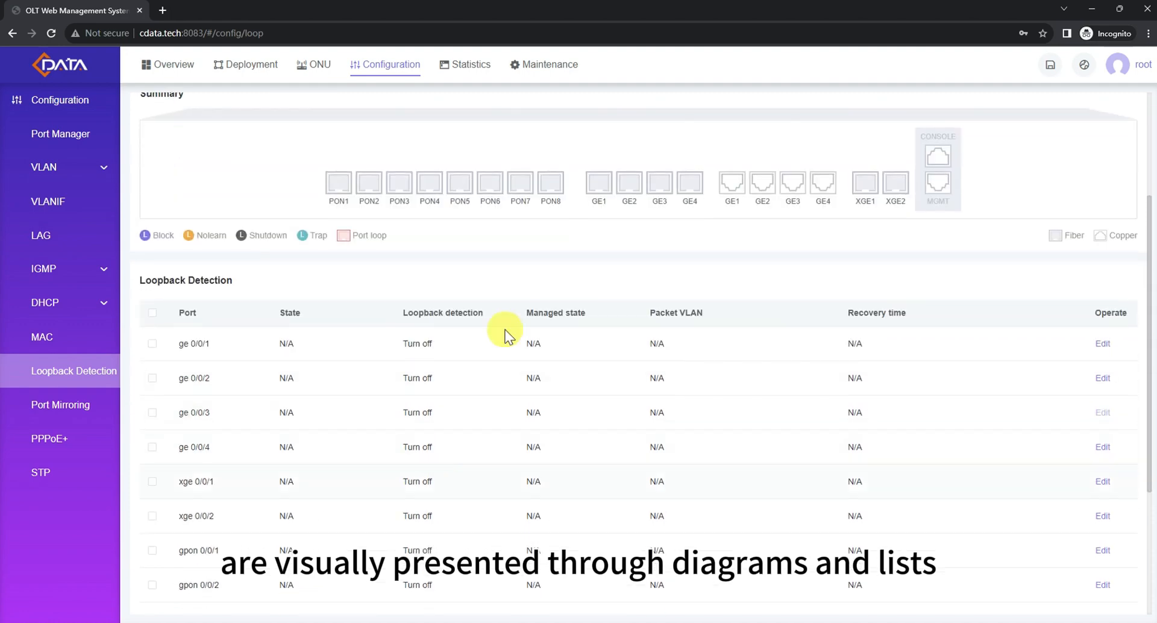
scroll("up", 3)
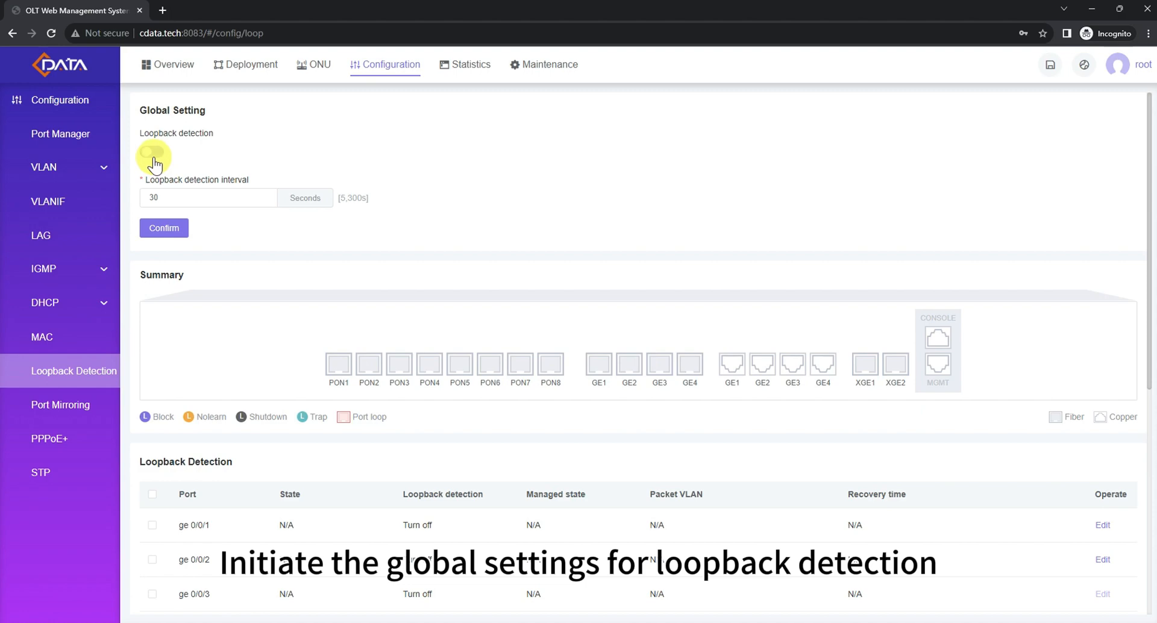
scroll("down", 3)
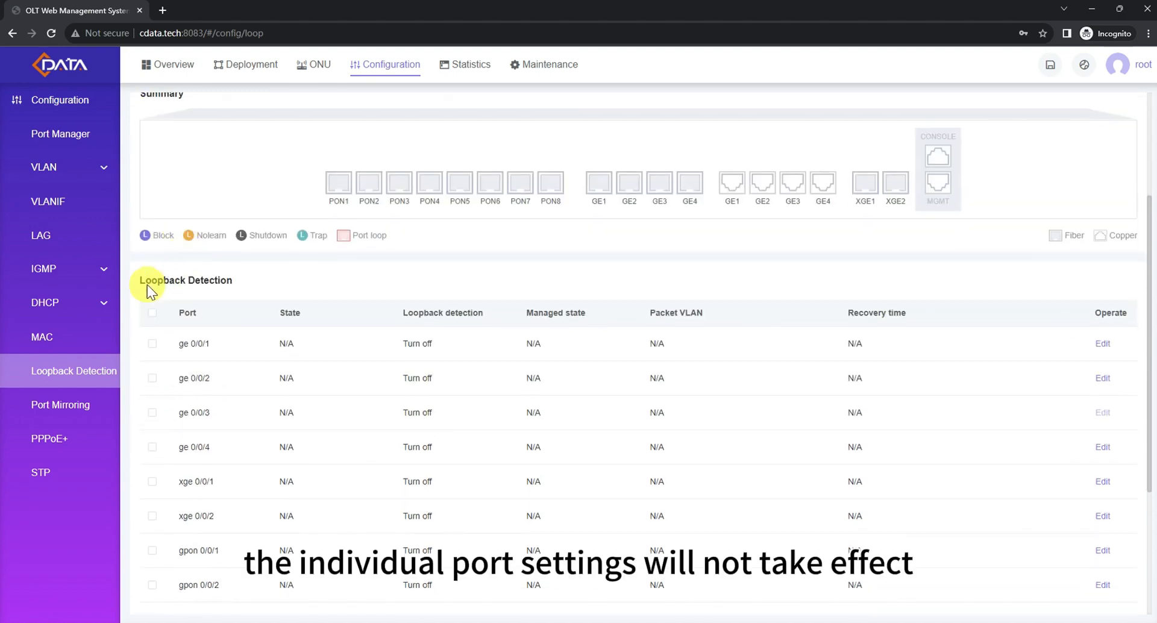
scroll("down", 3)
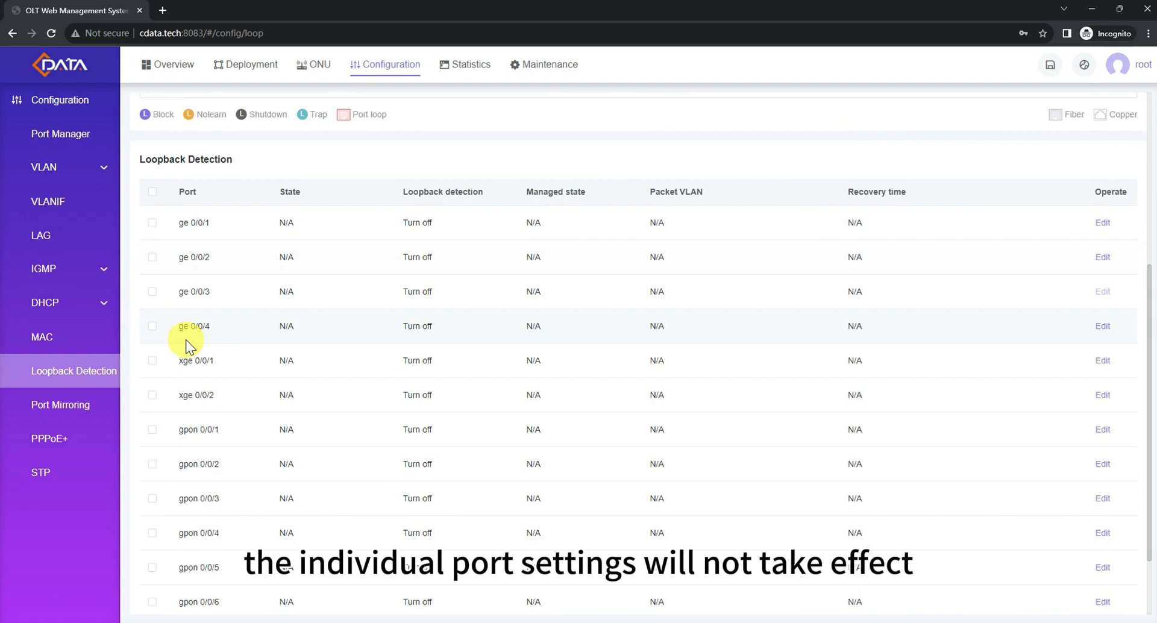
mouse_move(187, 356)
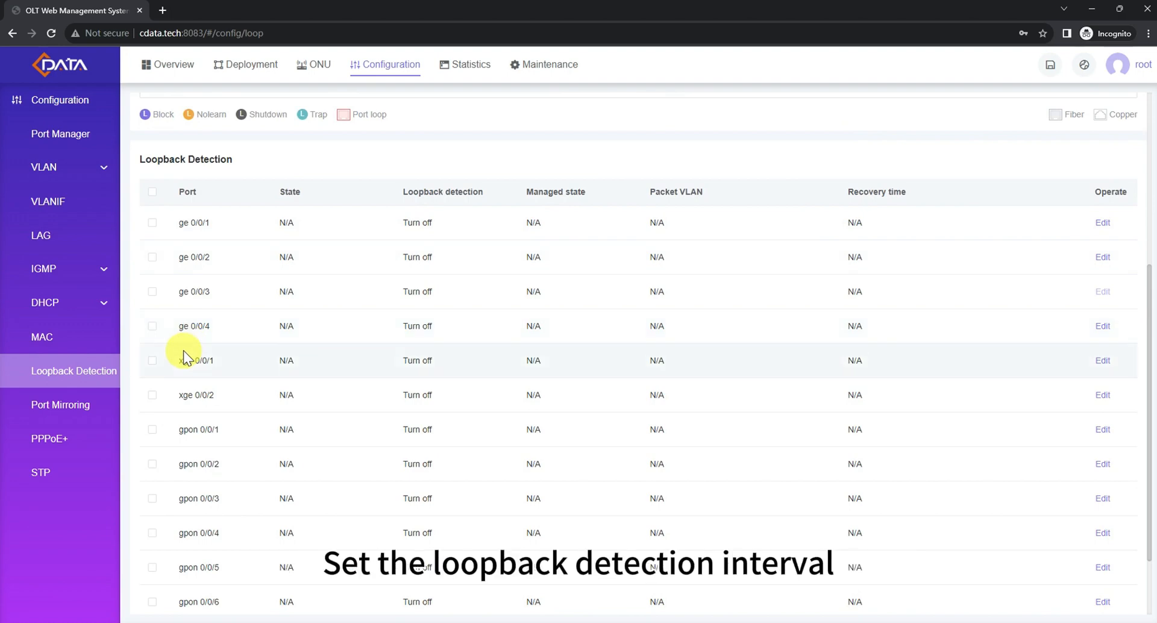
Switch on global loopback detection, change the interval from 30 to 15 seconds, and confirm
scroll("up", 3)
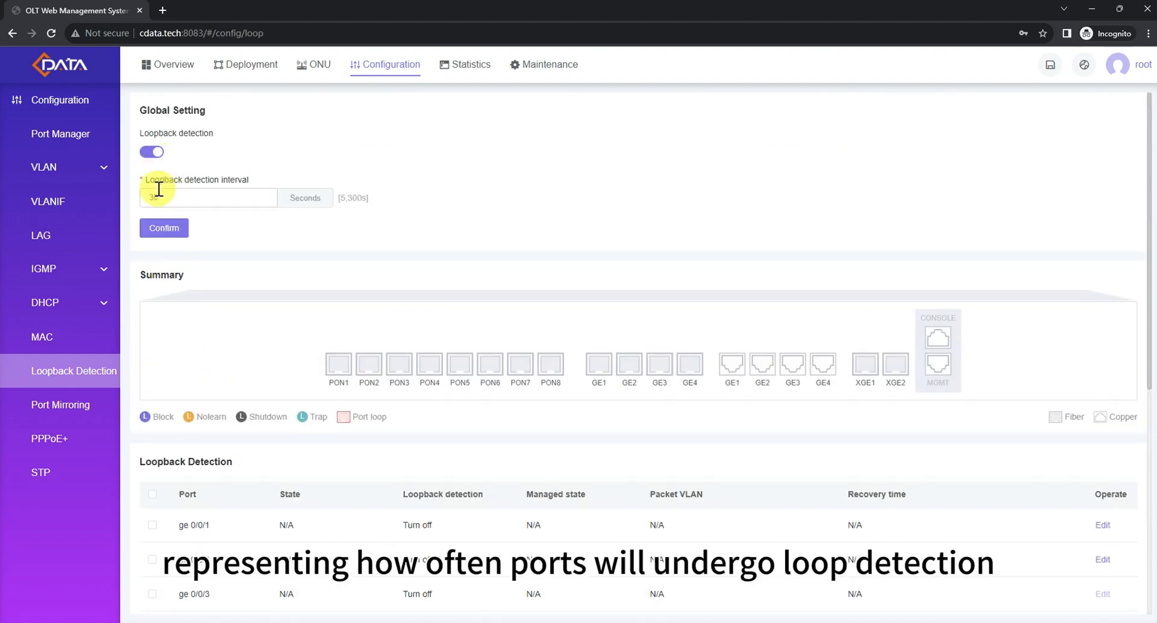
type("30")
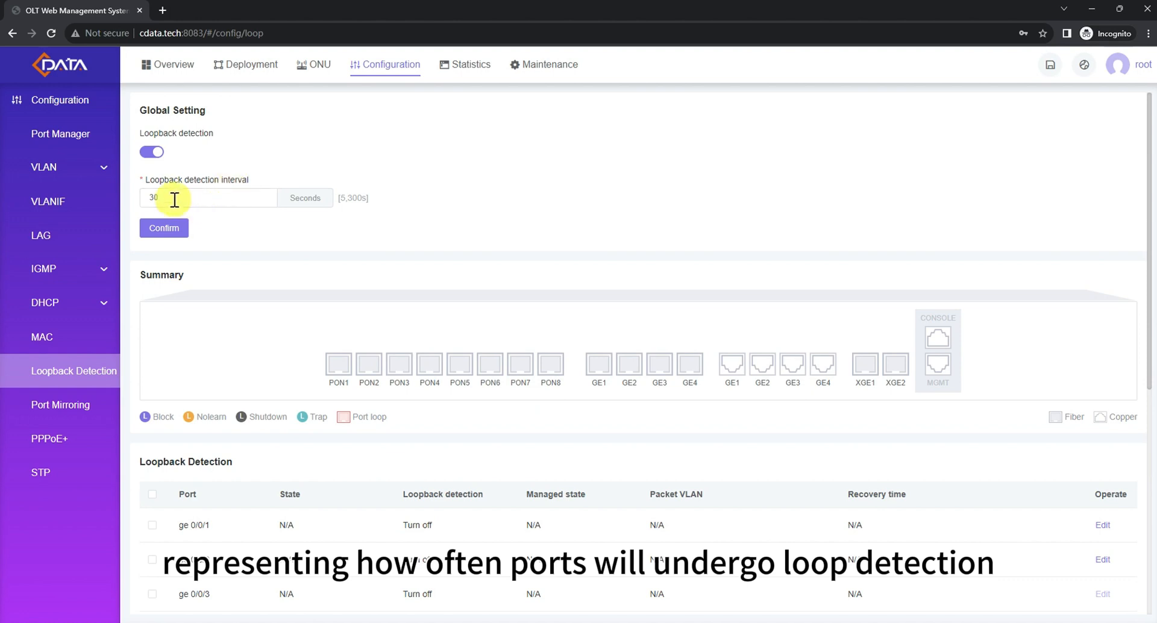
type("15")
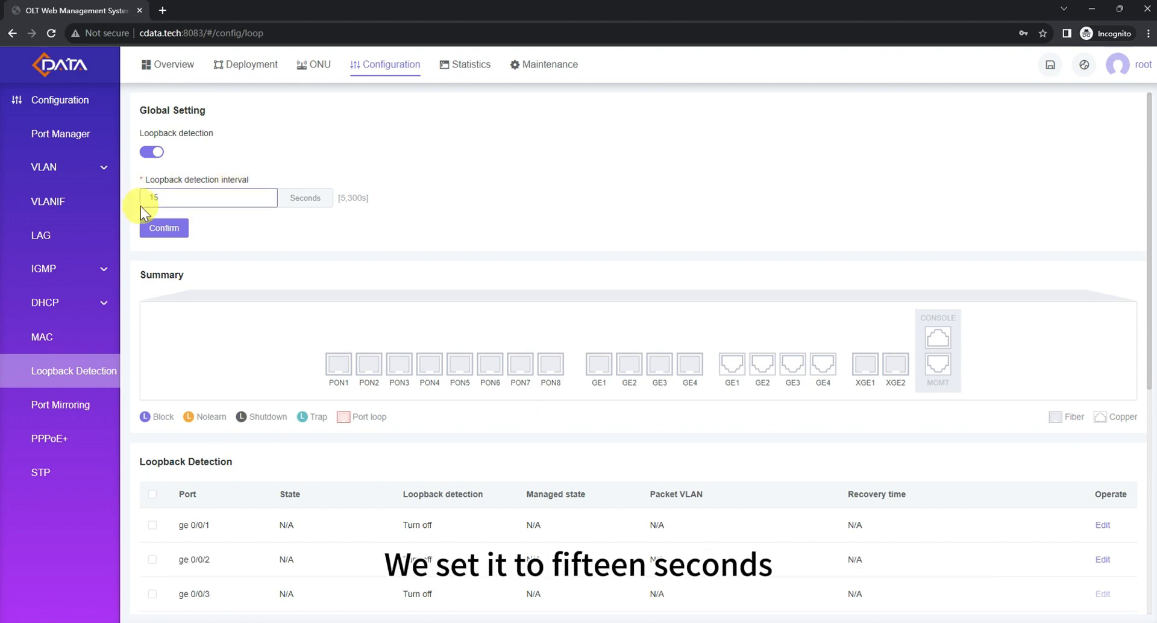
left_click(164, 228)
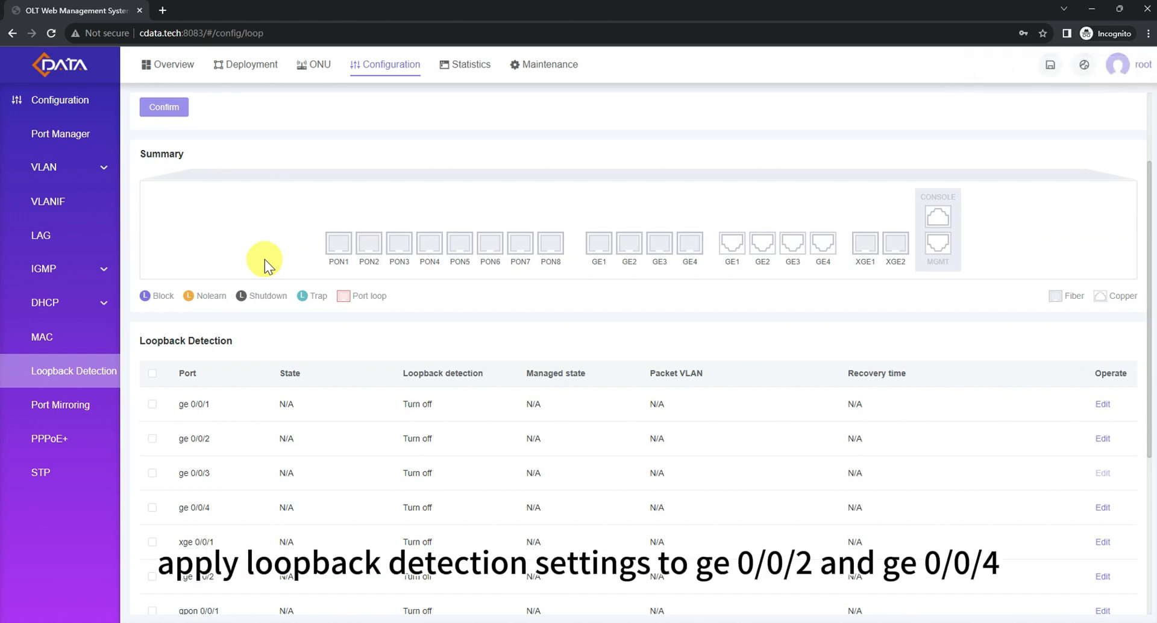
Select ports ge 0/0/2 and ge 0/0/4 and open Batch Edit for both
scroll("down", 3)
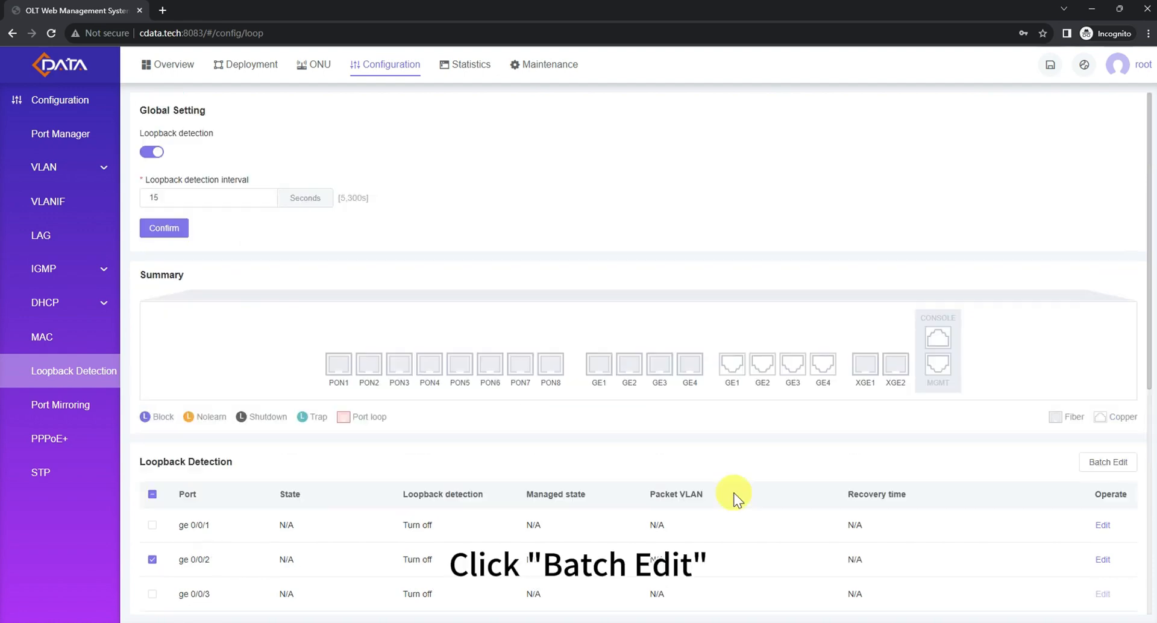
left_click(1107, 462)
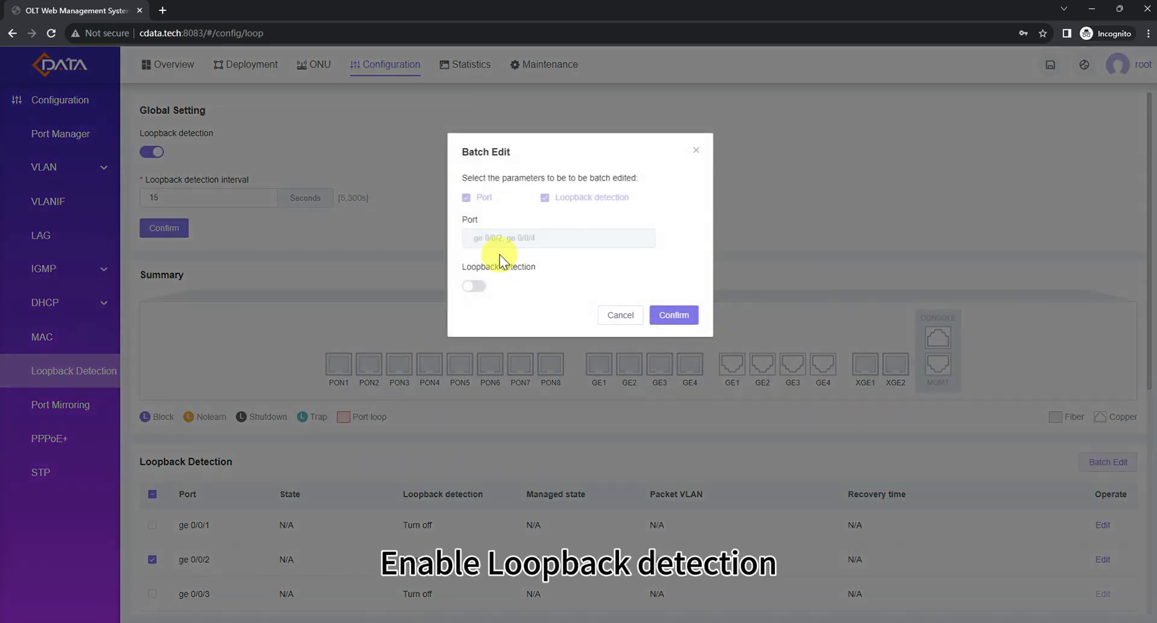
mouse_move(476, 289)
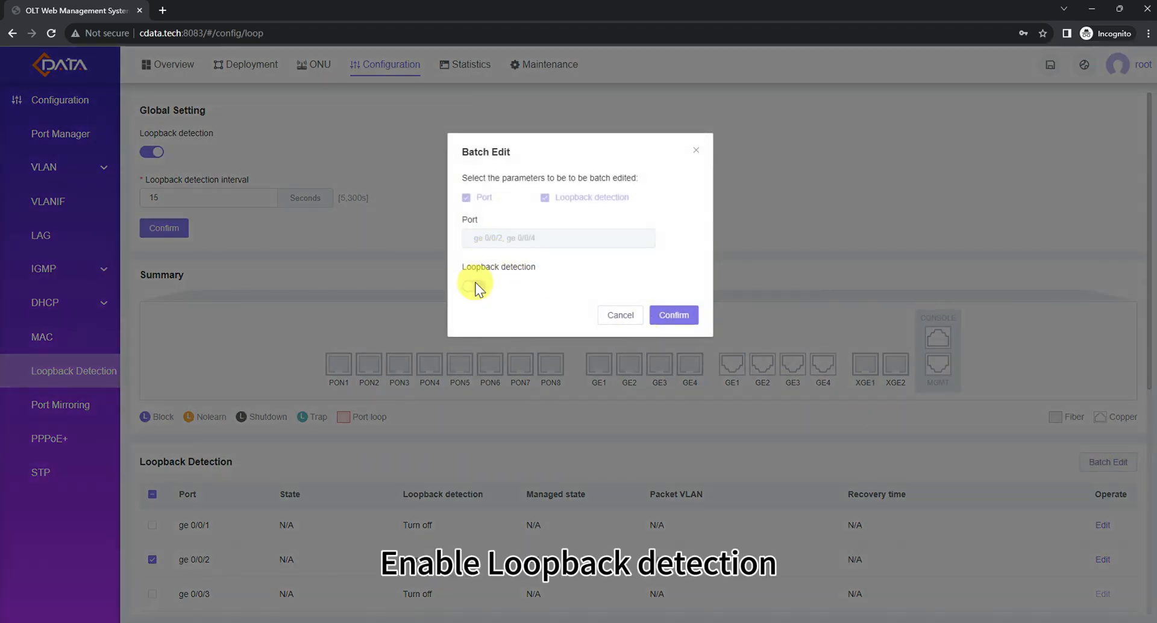
In Batch Edit, switch on loopback detection and pick Trap as the managed state
left_click(351, 315)
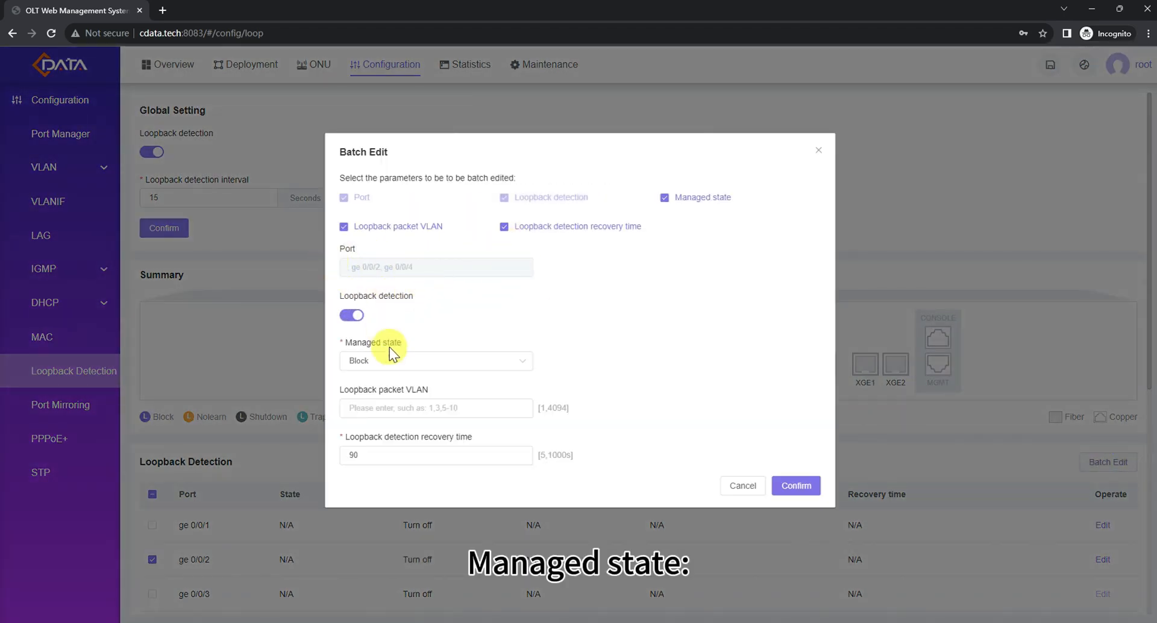
left_click(435, 360)
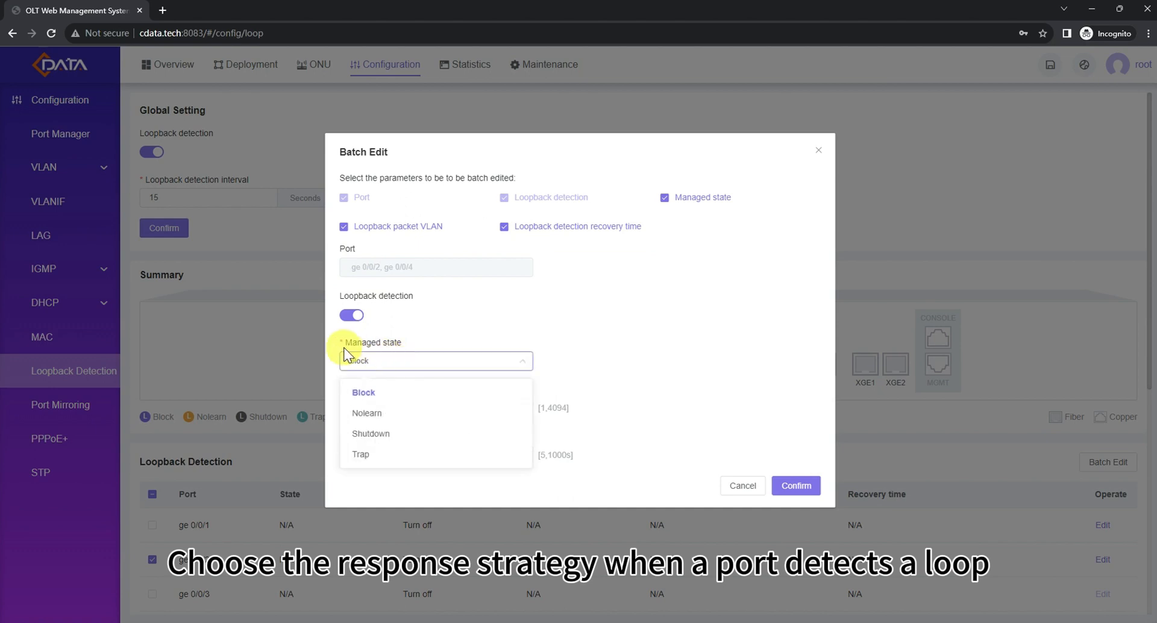
mouse_move(401, 360)
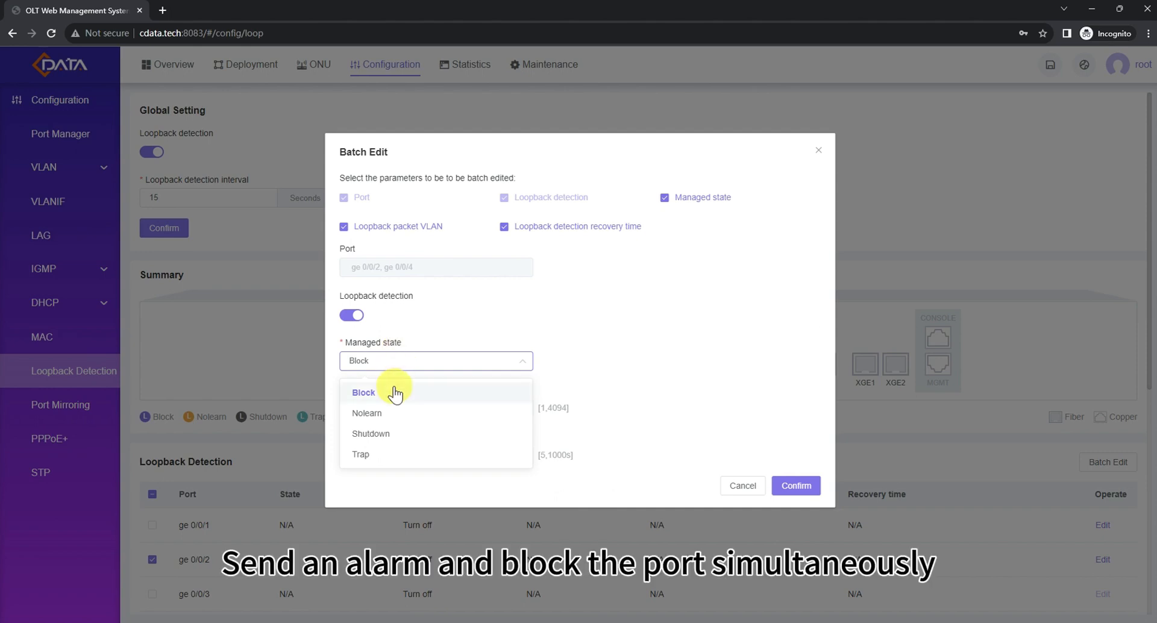
mouse_move(387, 416)
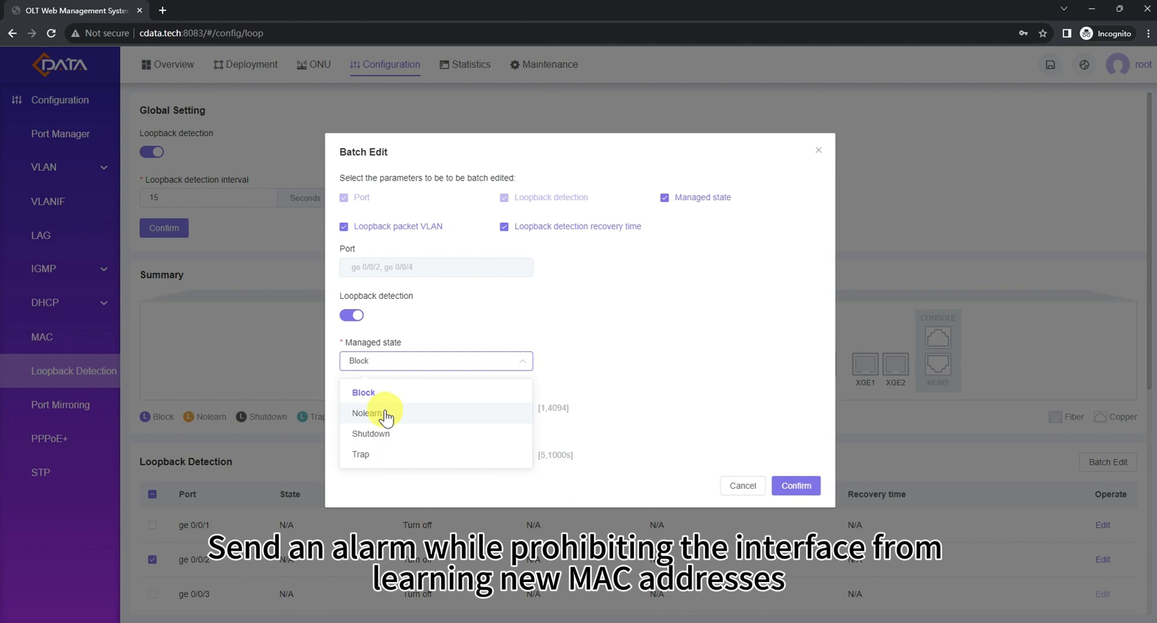
mouse_move(380, 440)
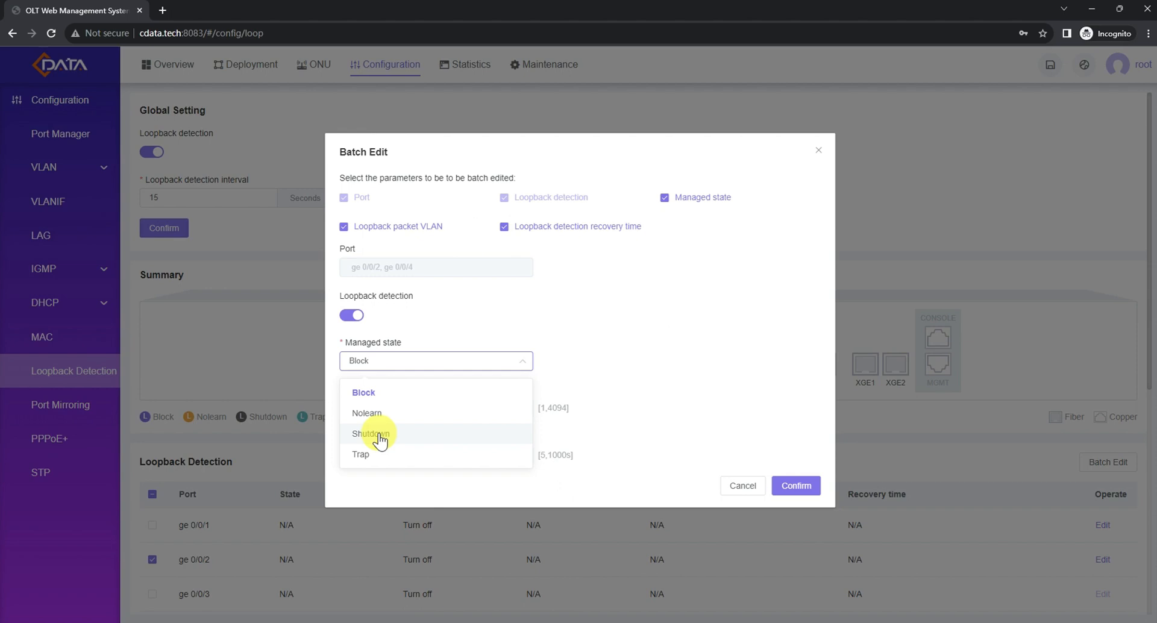
mouse_move(377, 454)
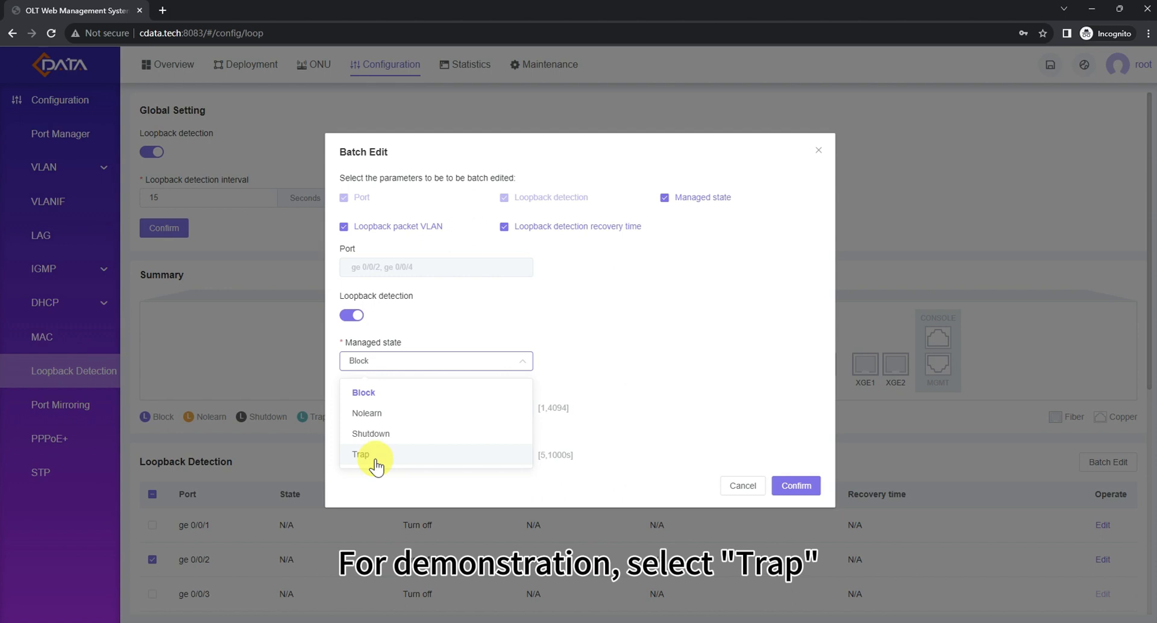
left_click(362, 454)
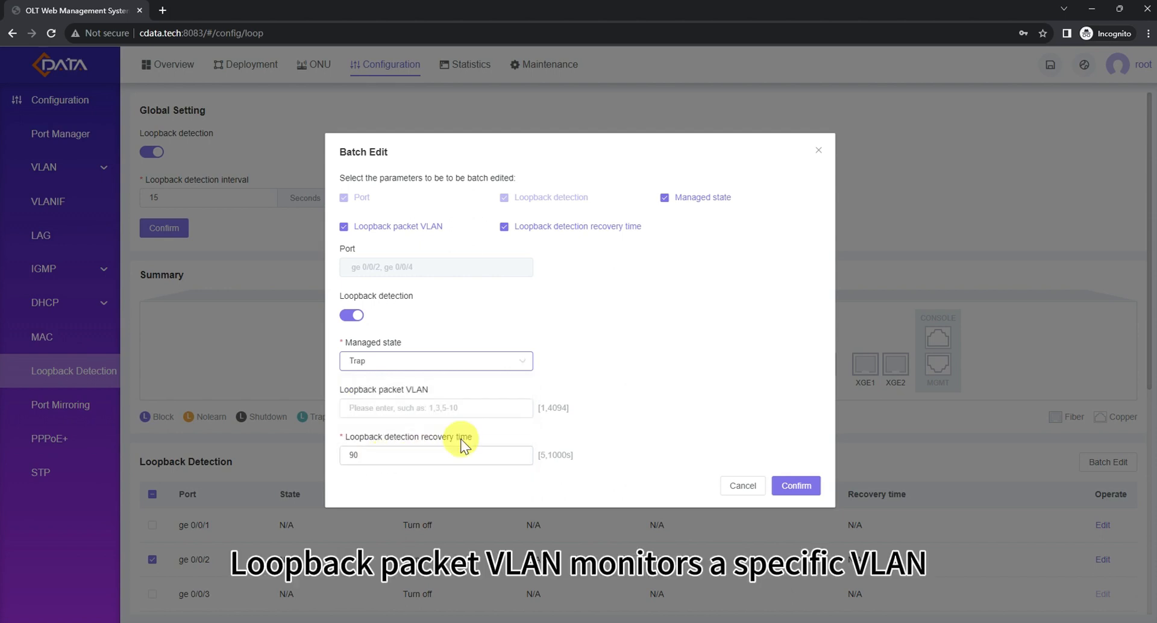
mouse_move(352, 401)
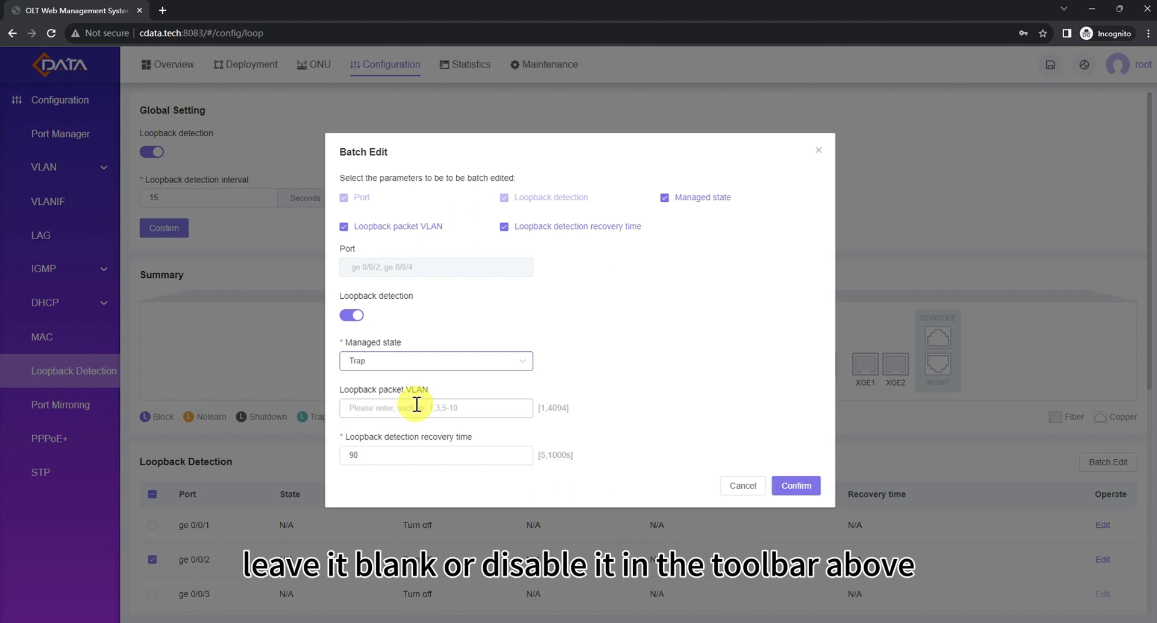
mouse_move(363, 223)
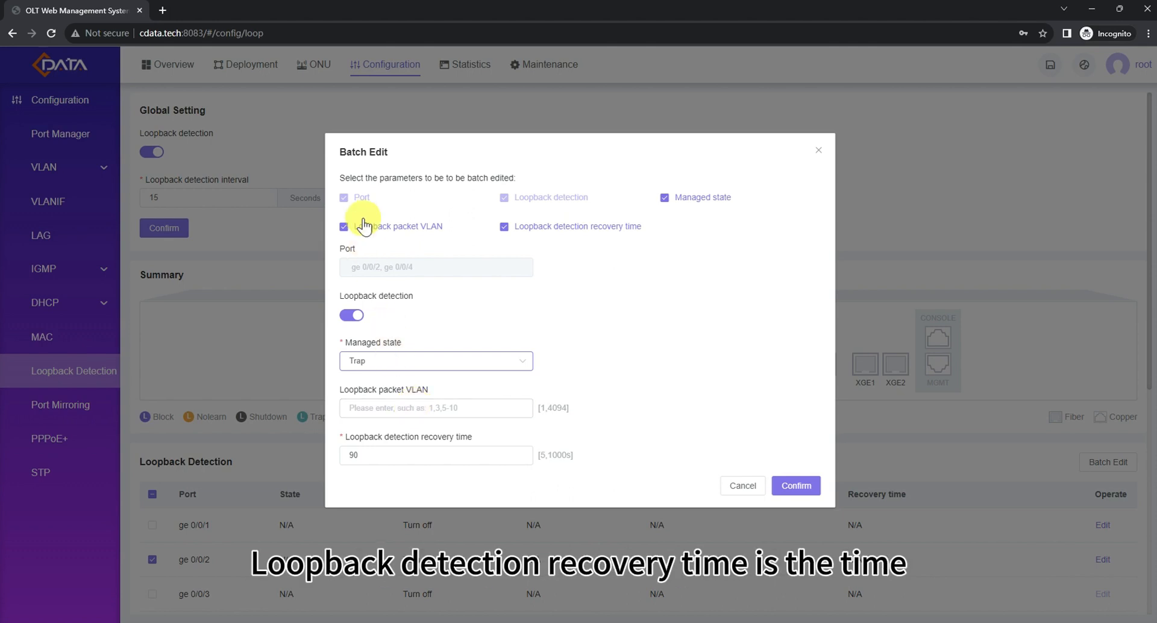
Keep the packet VLAN setting included, enter a 60-second recovery time, and confirm
left_click(343, 227)
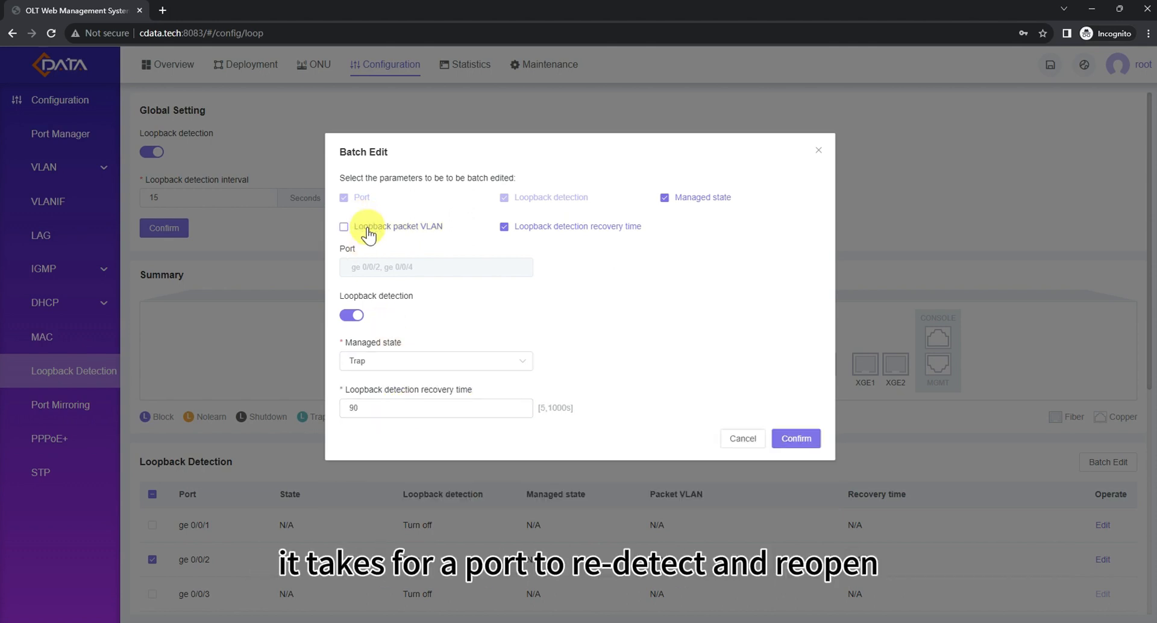
left_click(343, 226)
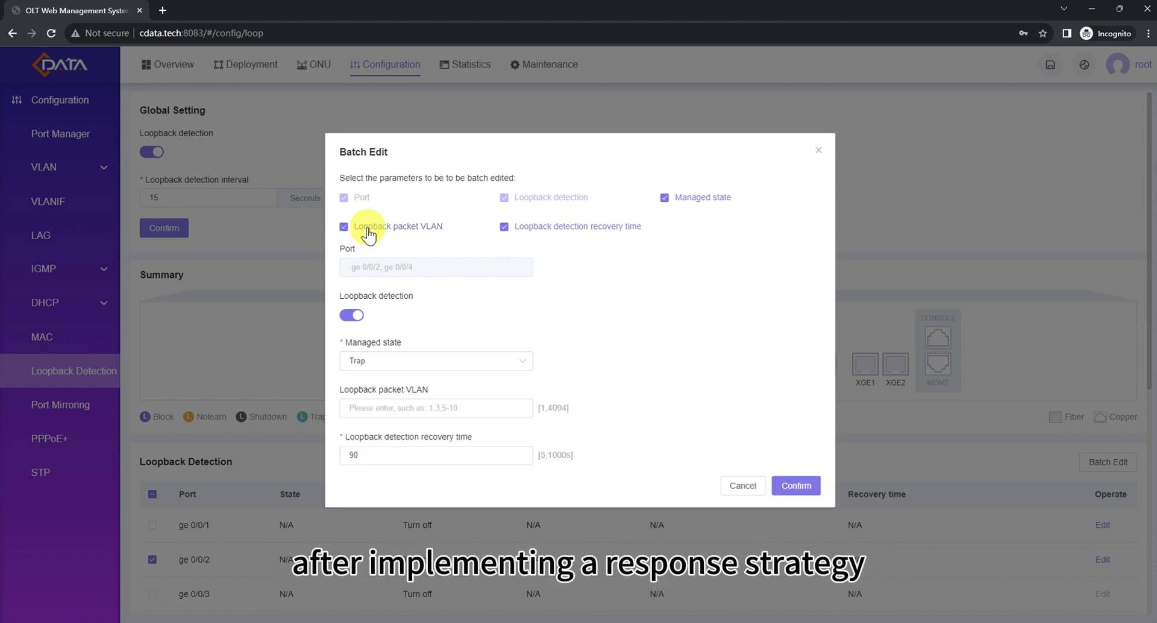
mouse_move(478, 449)
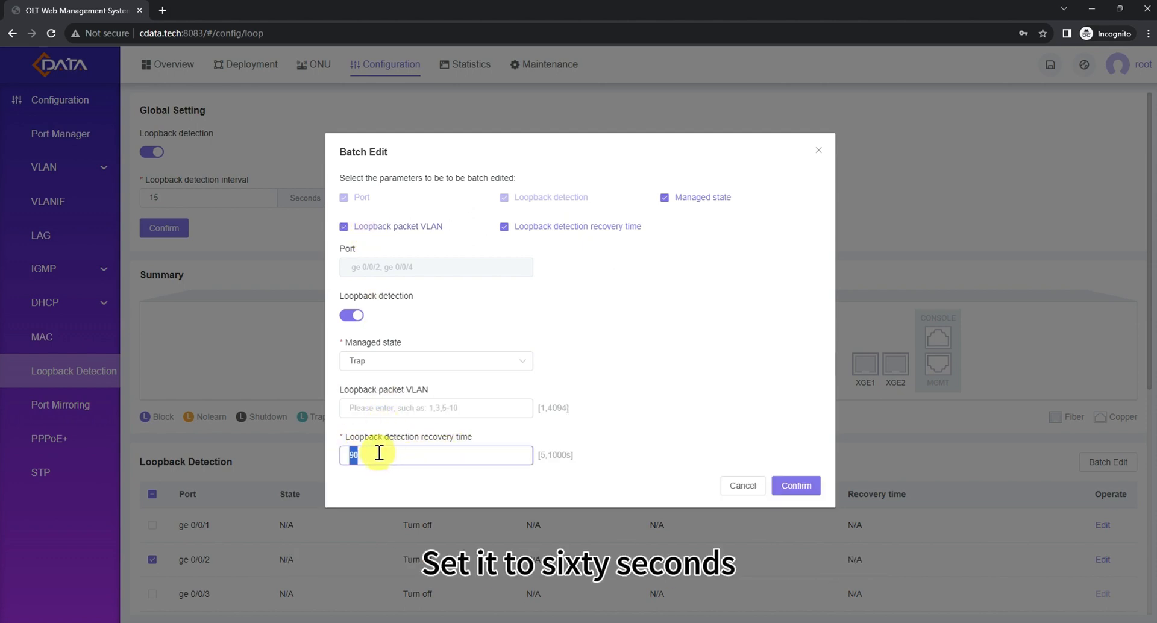
type("60")
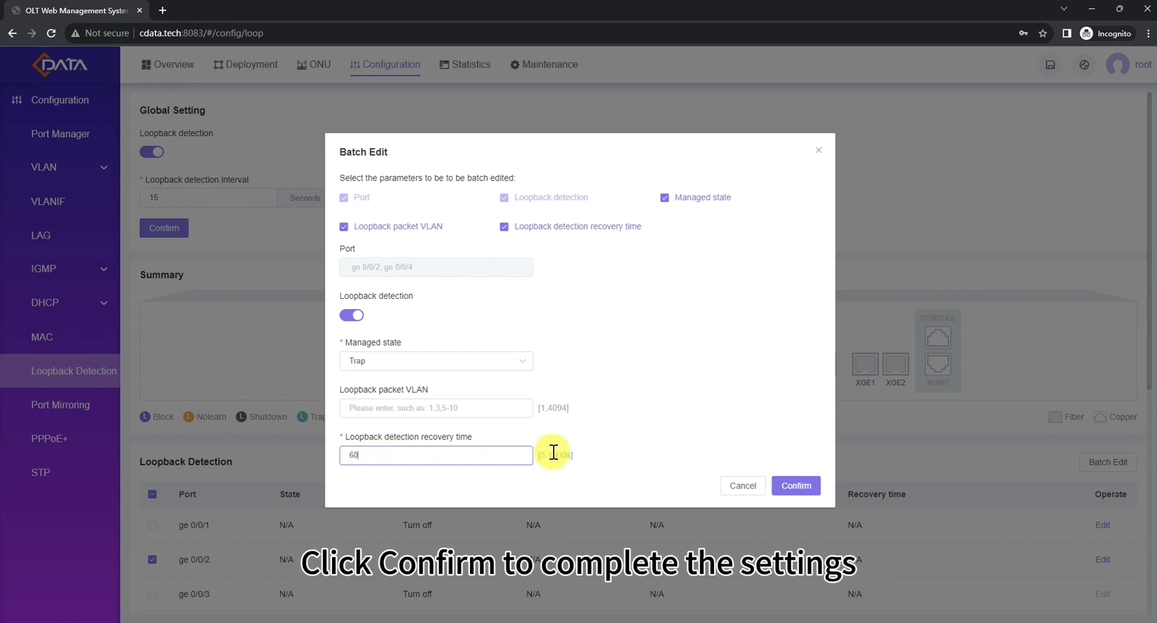
left_click(796, 485)
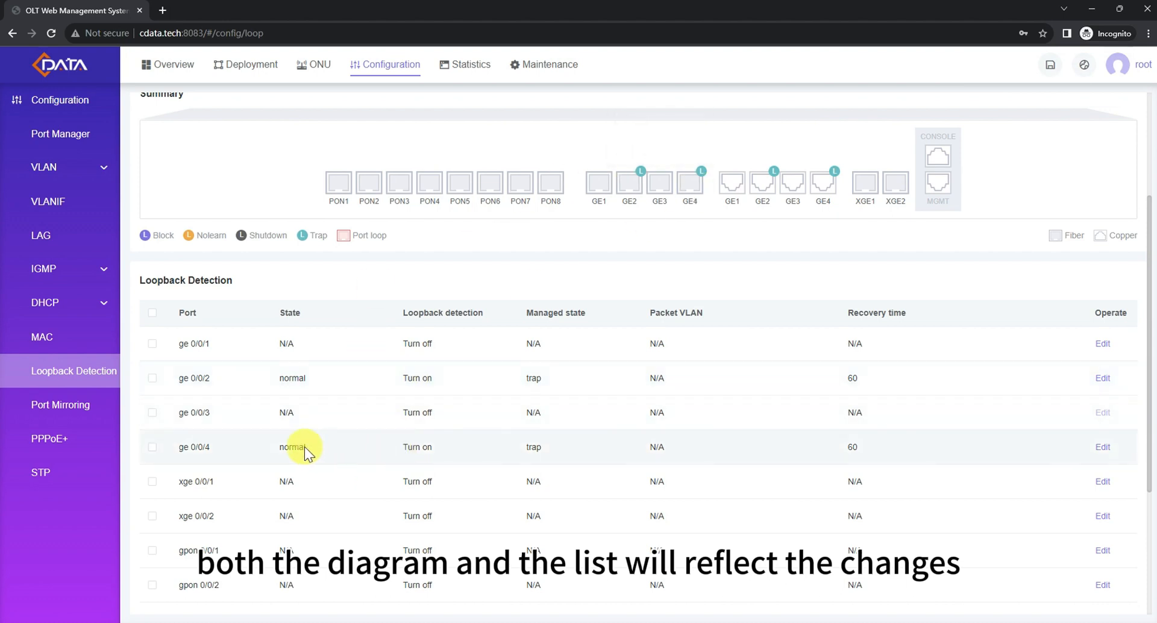
mouse_move(299, 359)
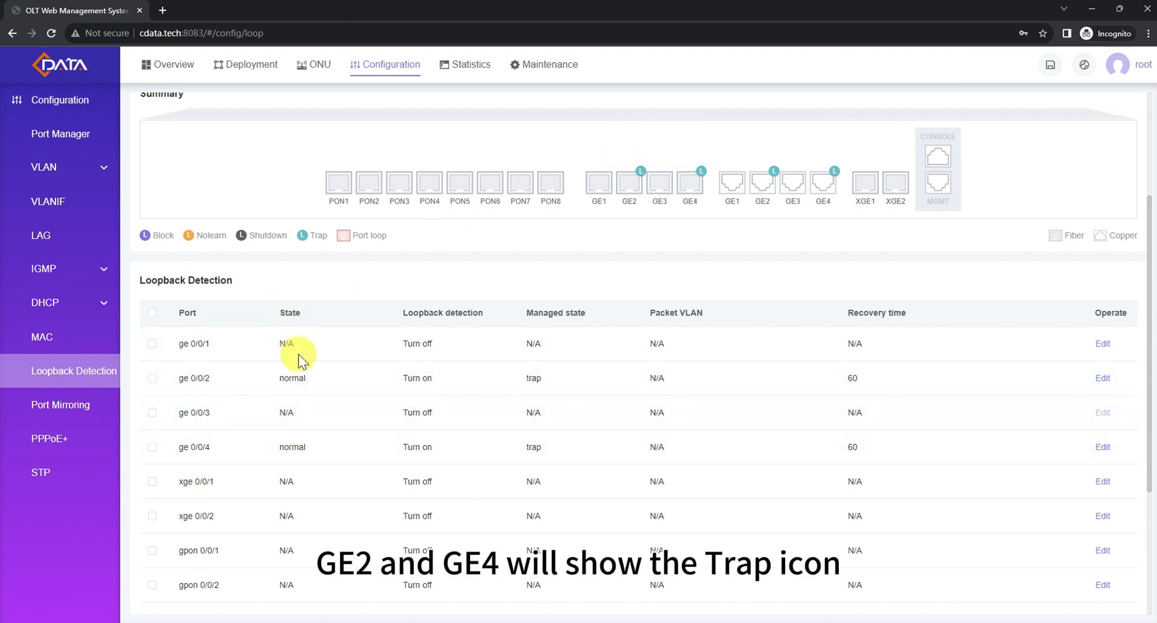
mouse_move(314, 386)
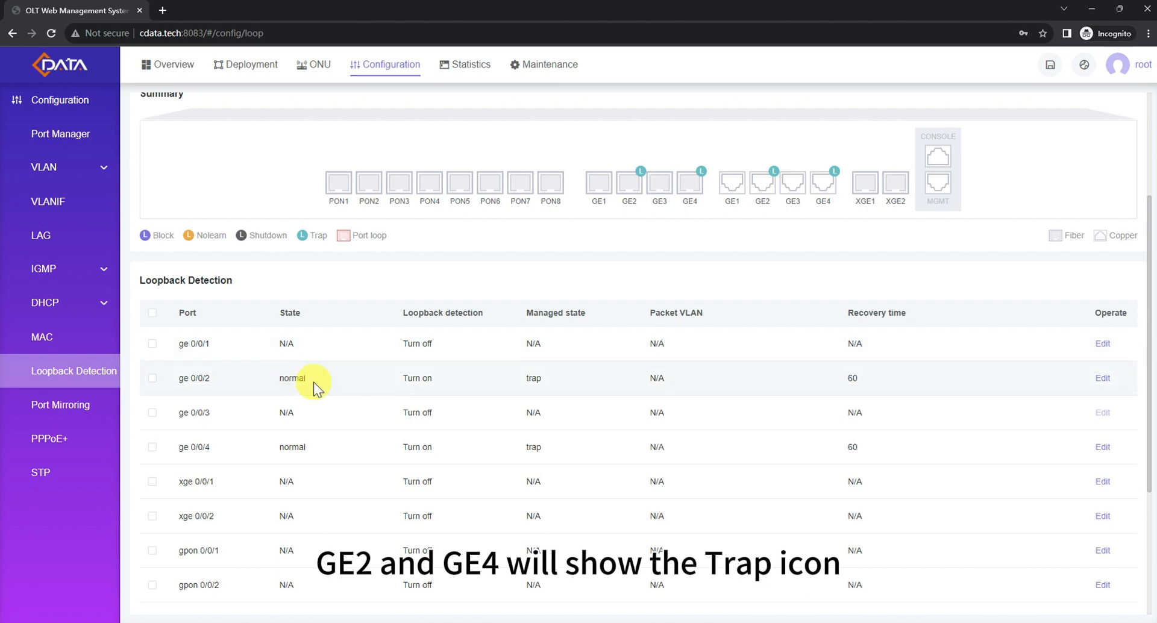
mouse_move(537, 325)
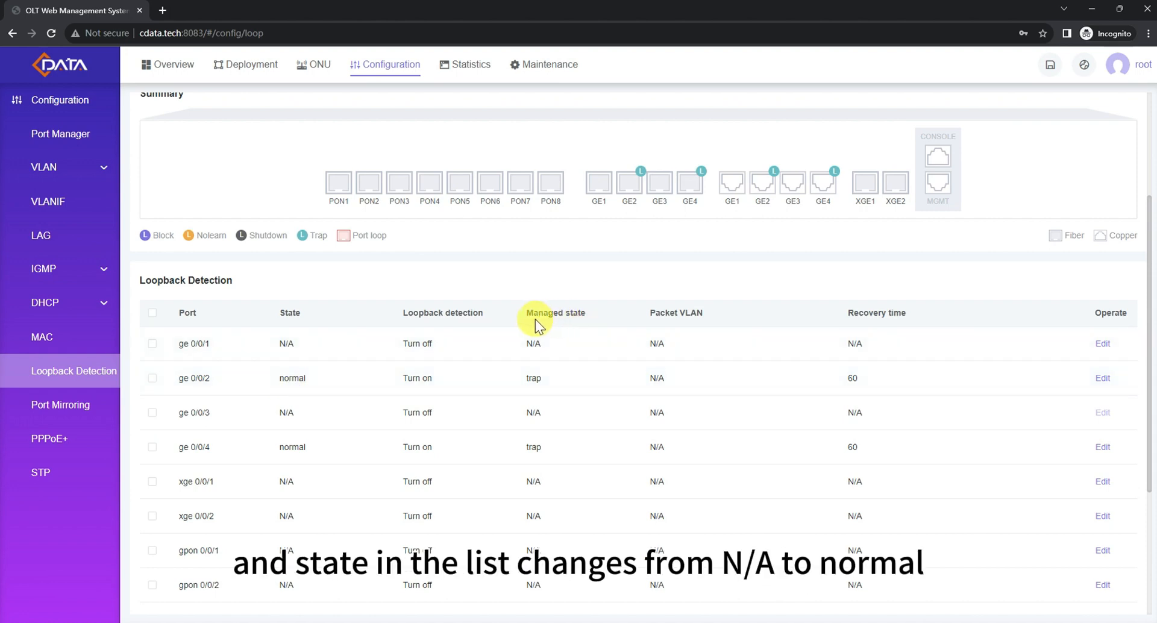
mouse_move(519, 382)
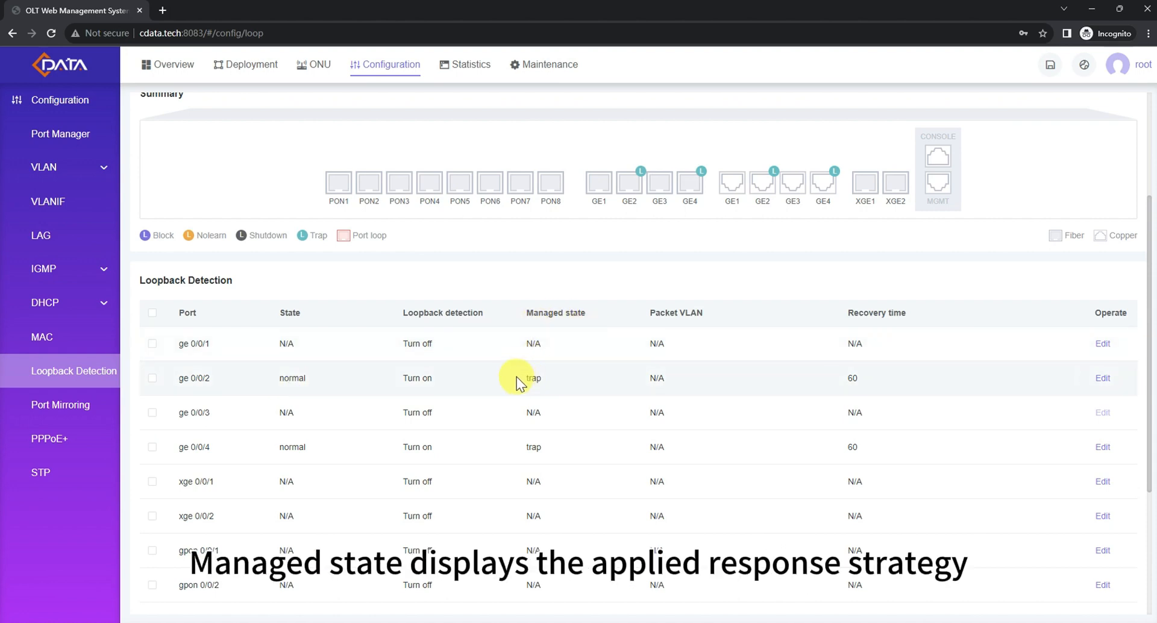
mouse_move(549, 451)
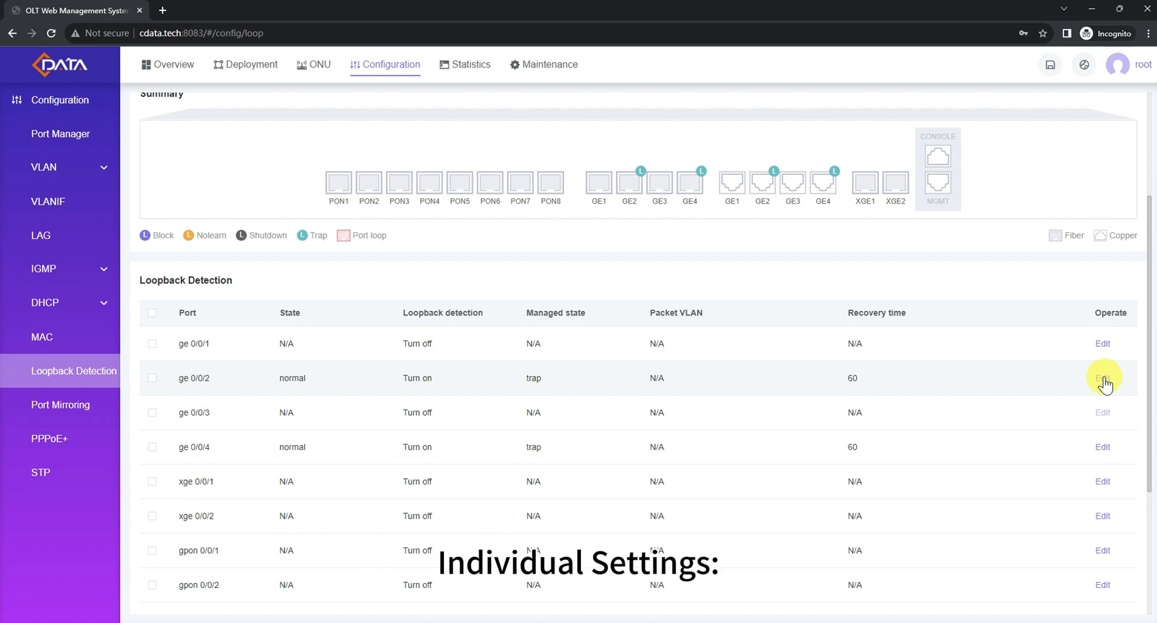
Set the loopback response of ge 0/0/2 to Nolearn and save it
left_click(1102, 378)
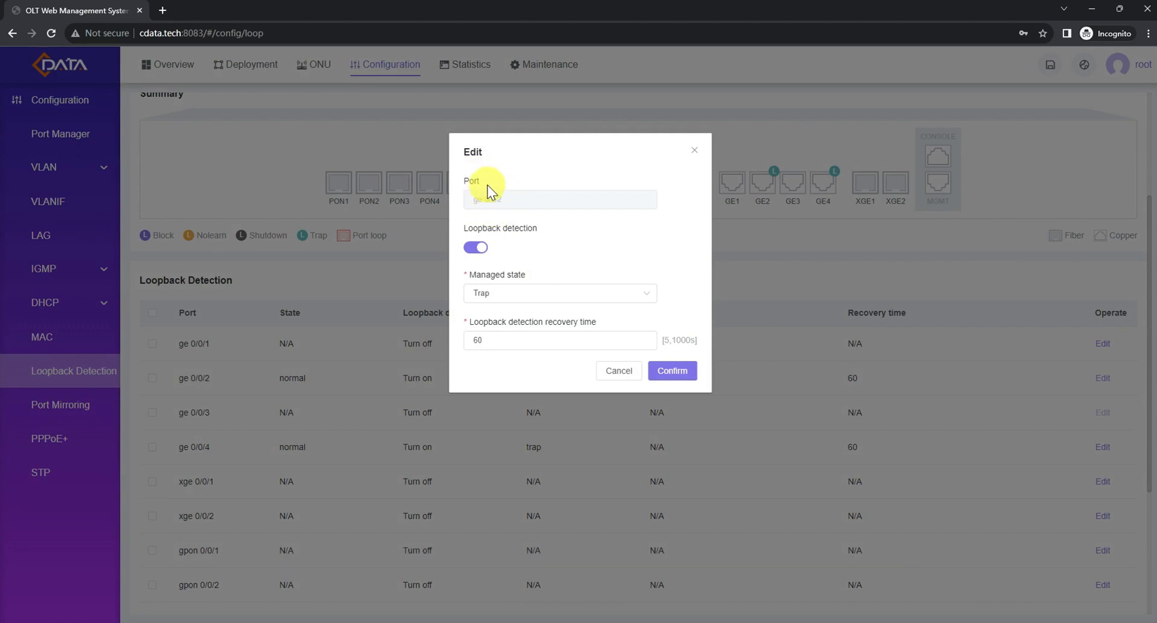
left_click(559, 293)
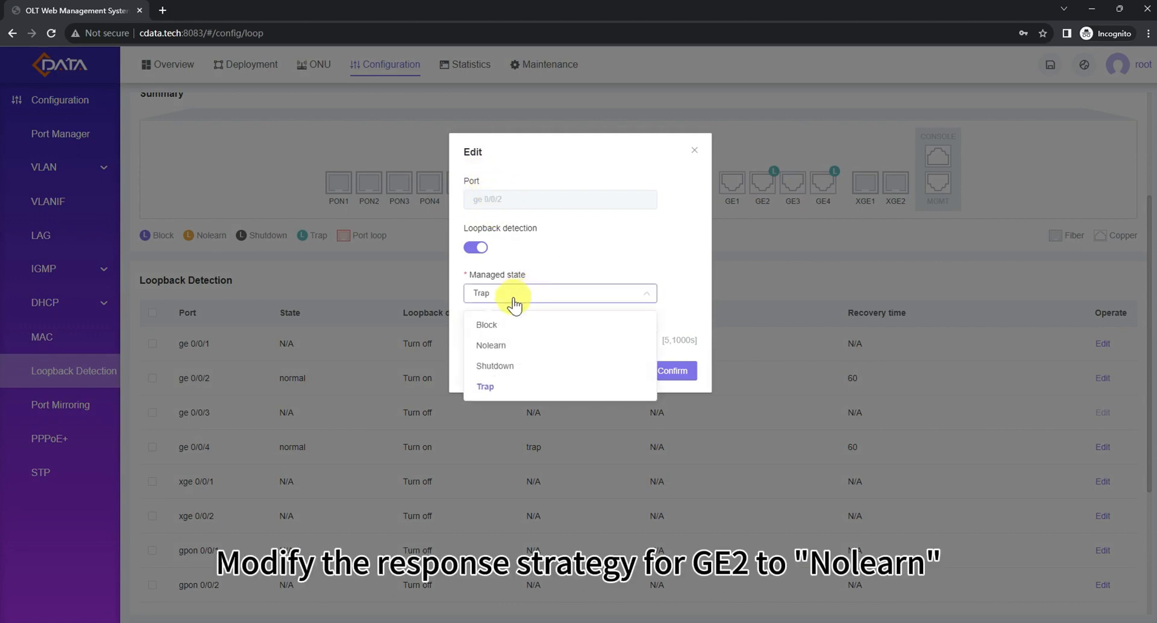
left_click(490, 345)
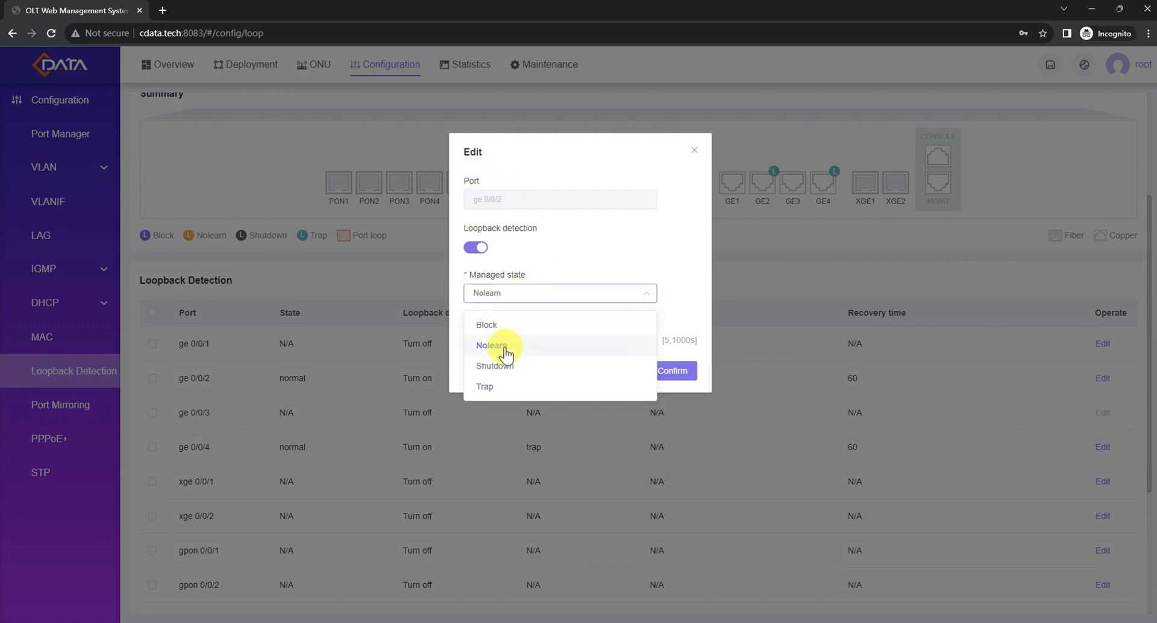
left_click(671, 370)
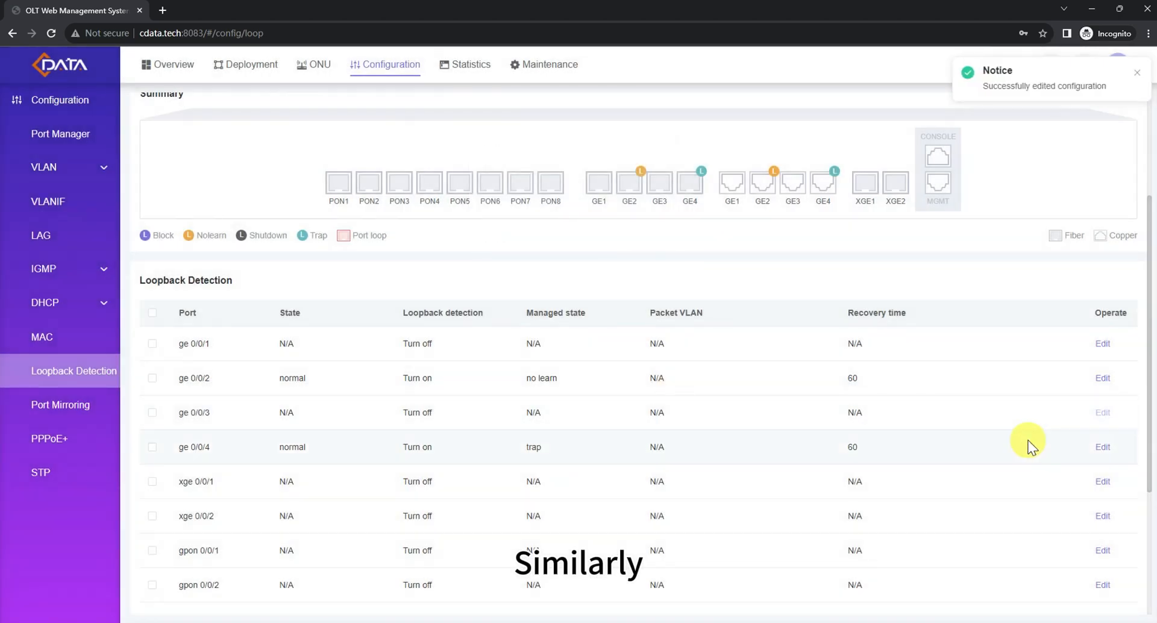
Set the loopback response of ge 0/0/4 to Shutdown and save it
left_click(1103, 447)
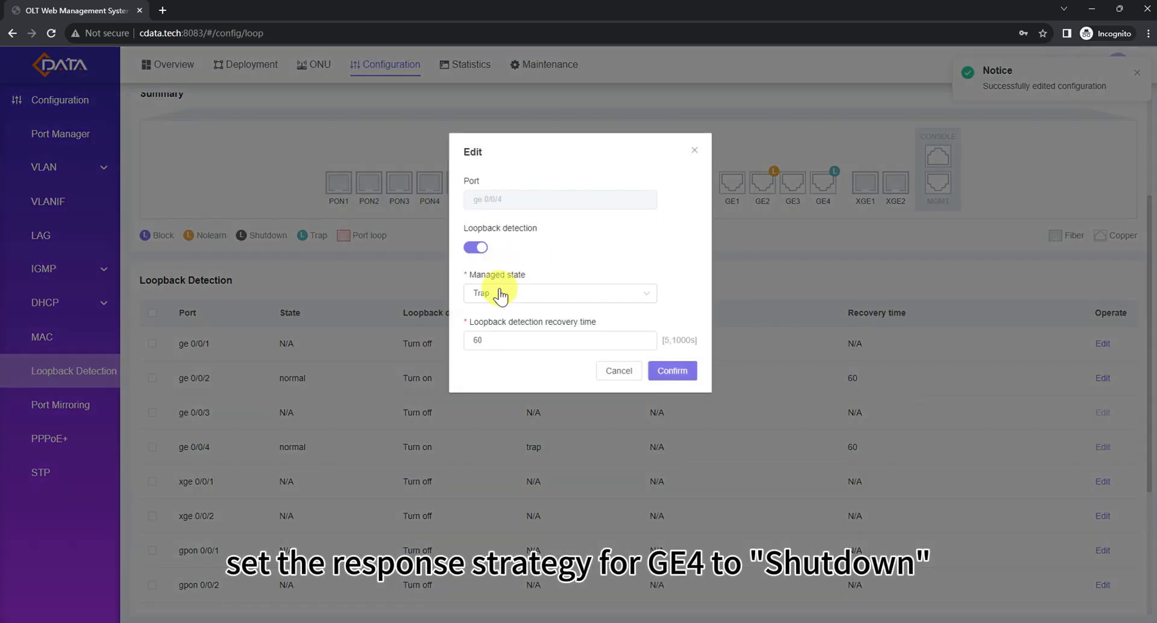
left_click(560, 293)
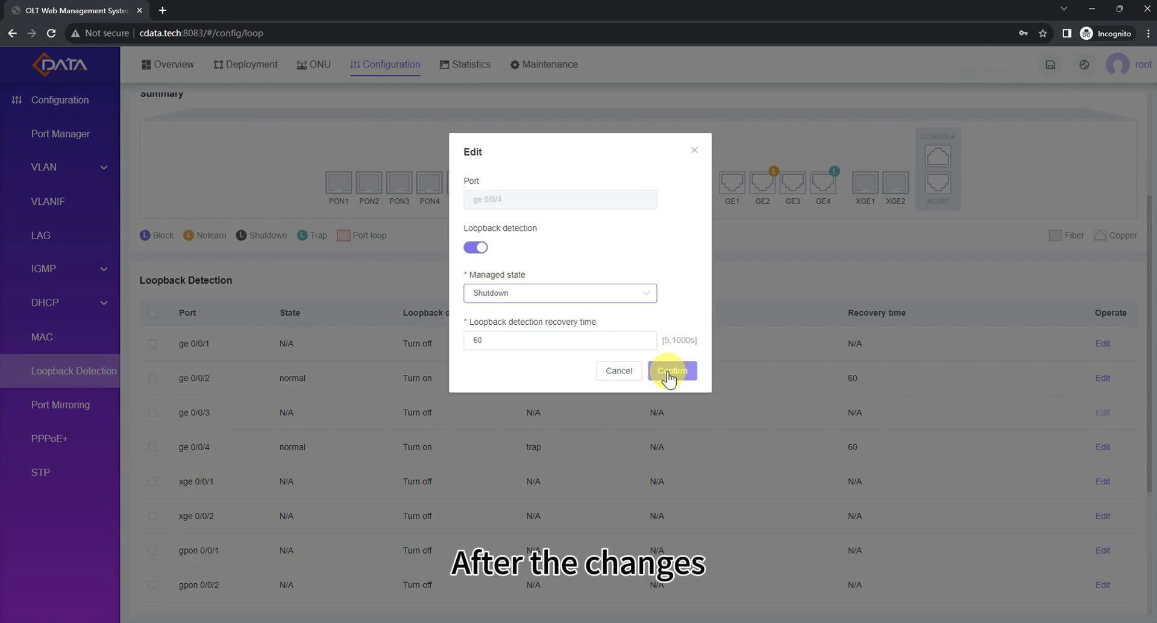
left_click(671, 370)
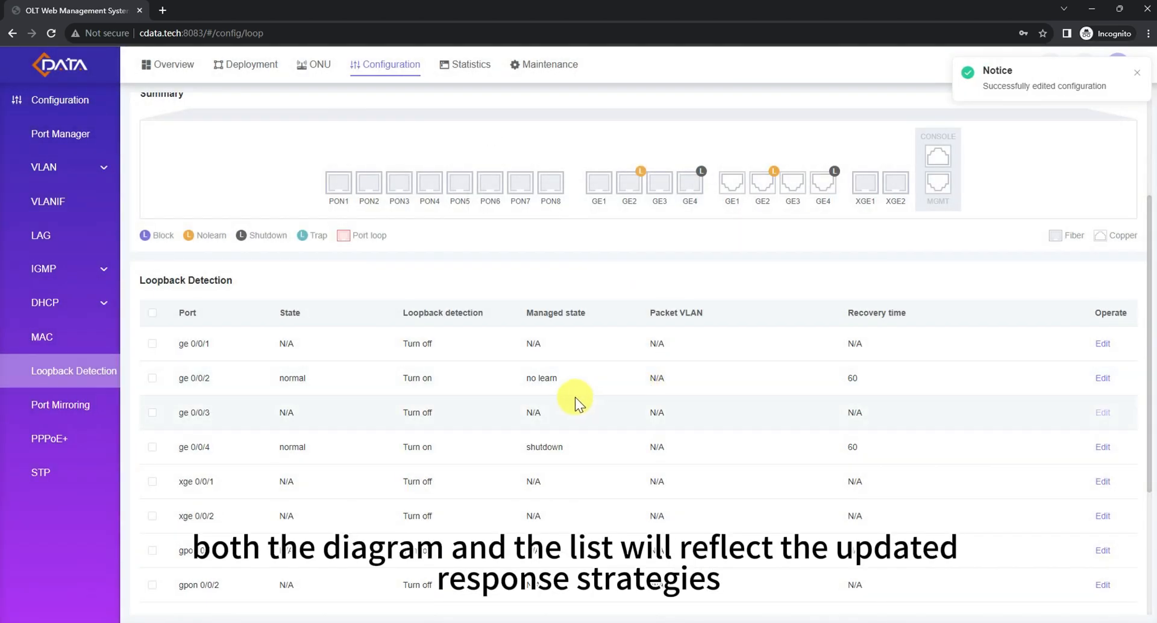
mouse_move(596, 305)
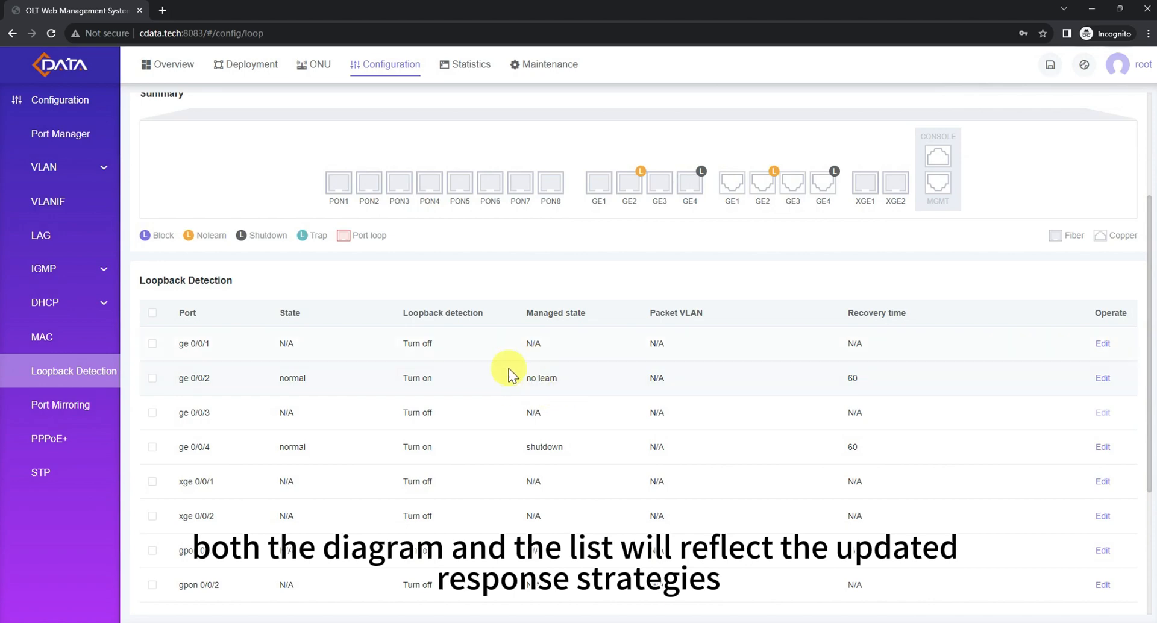
mouse_move(553, 443)
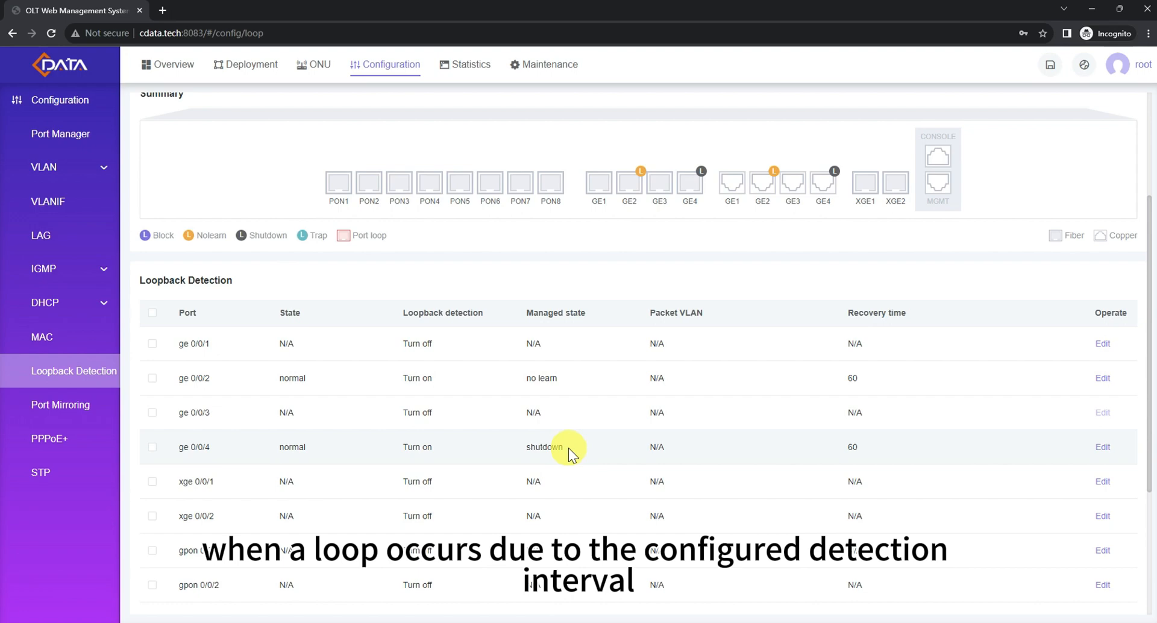
mouse_move(191, 388)
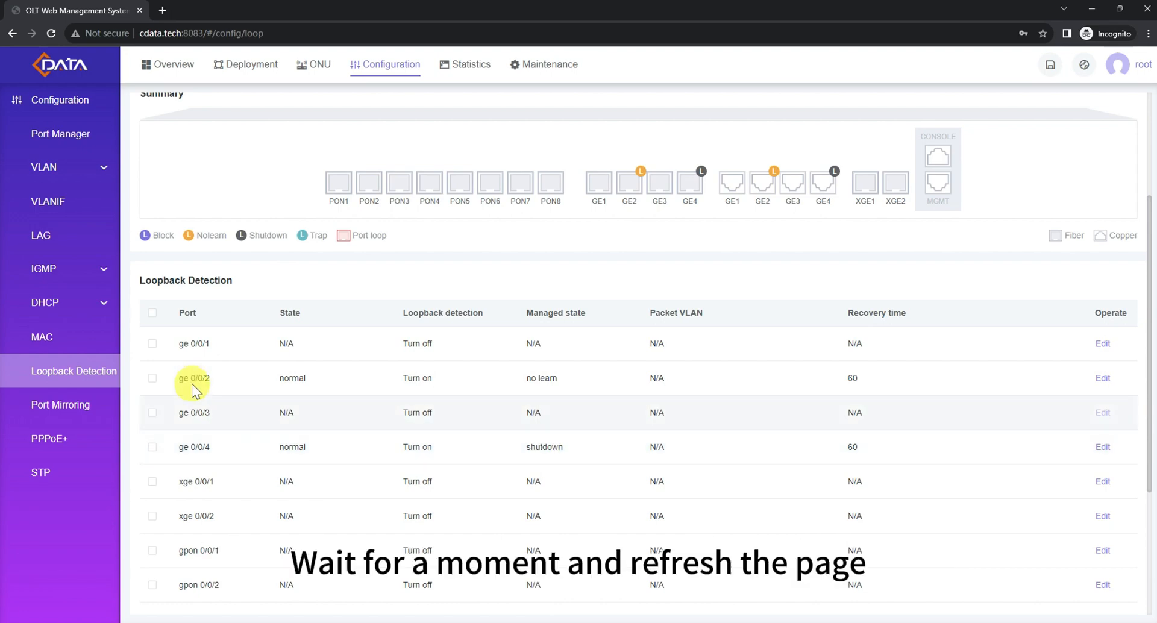
Scroll the refreshed Summary diagram and list to see loops detected on GE2 and GE4
scroll("up", 3)
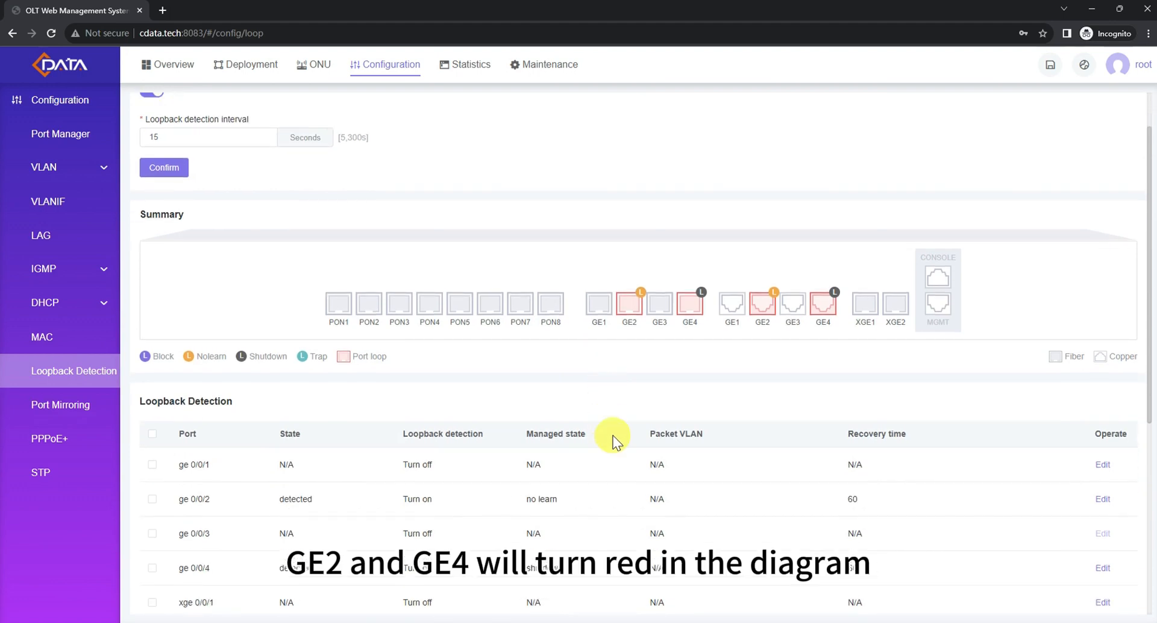
mouse_move(689, 303)
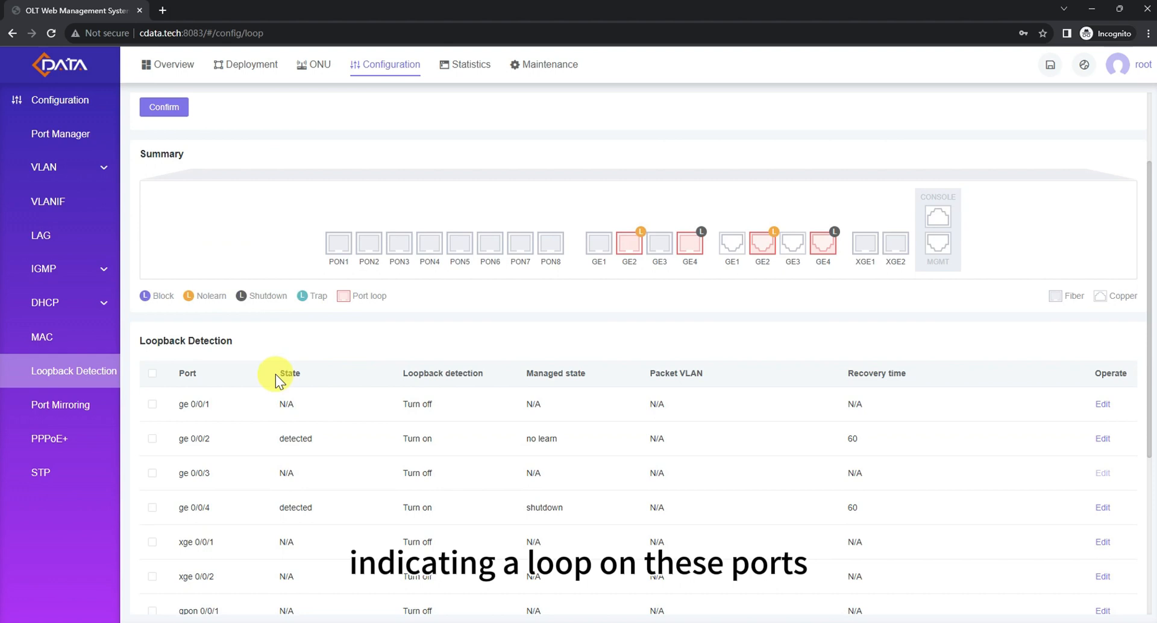
mouse_move(319, 438)
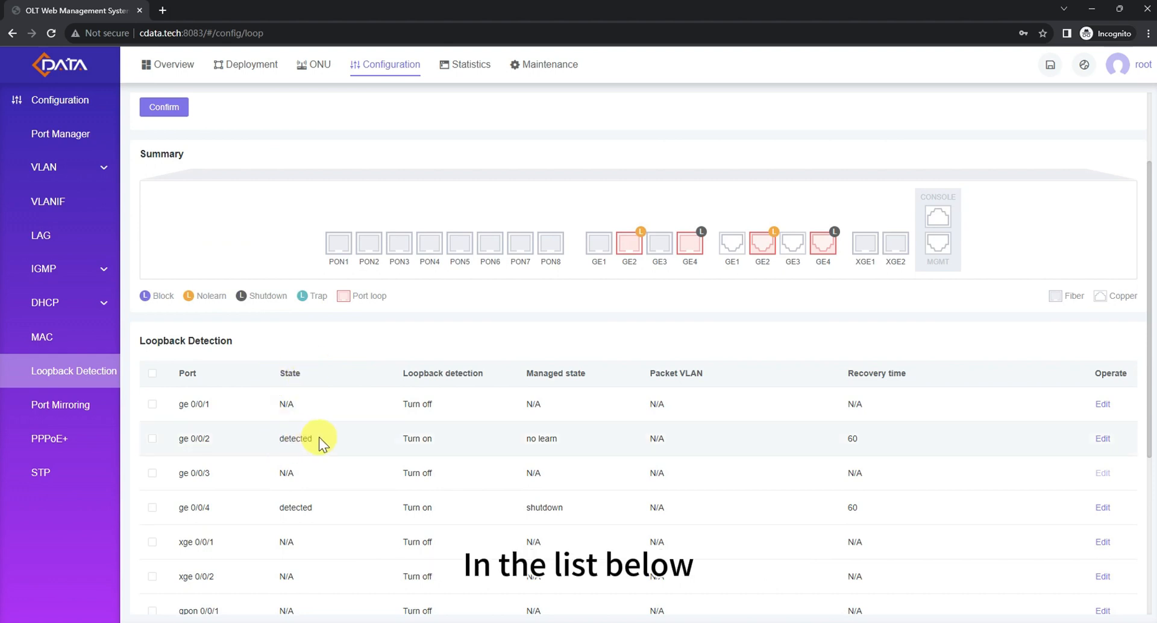
scroll("down", 3)
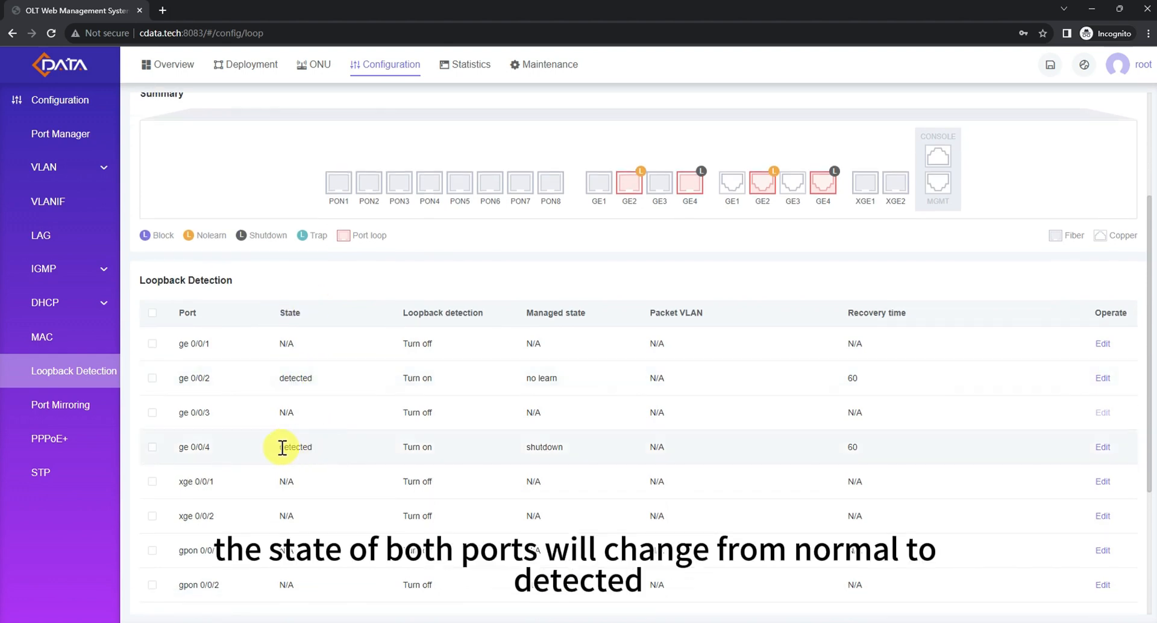
mouse_move(321, 451)
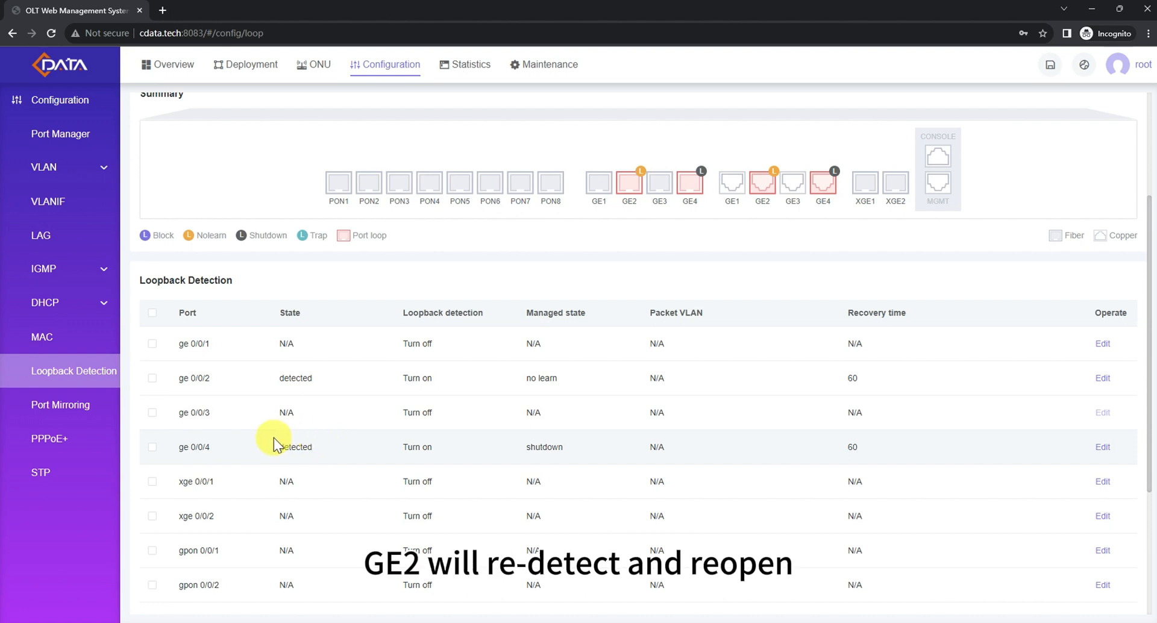
mouse_move(319, 453)
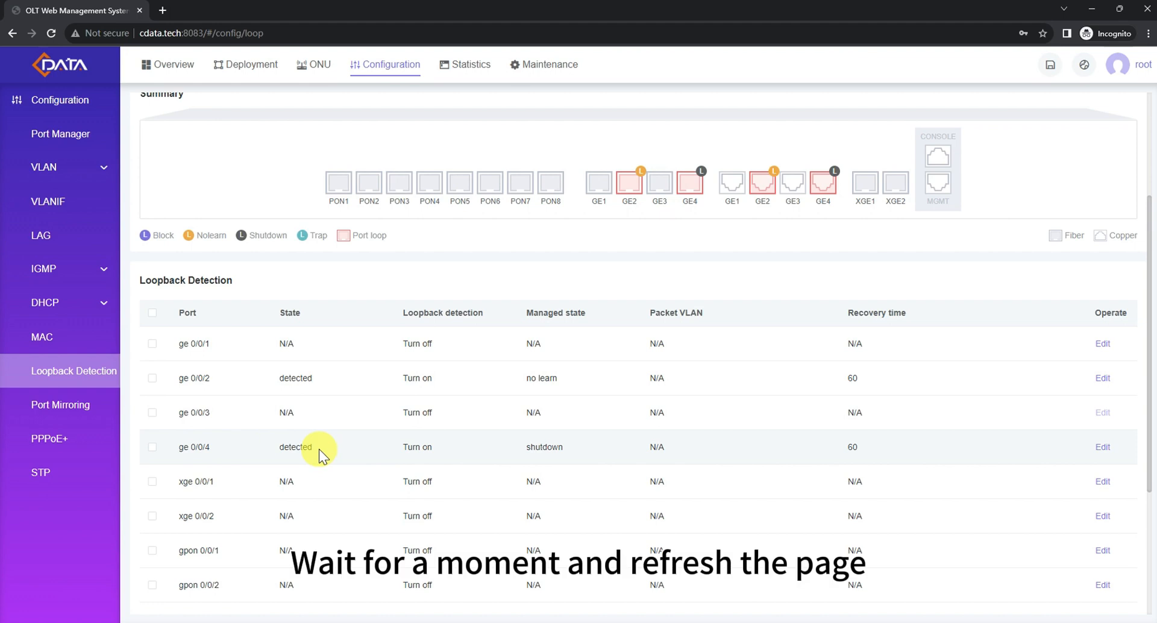
mouse_move(60, 405)
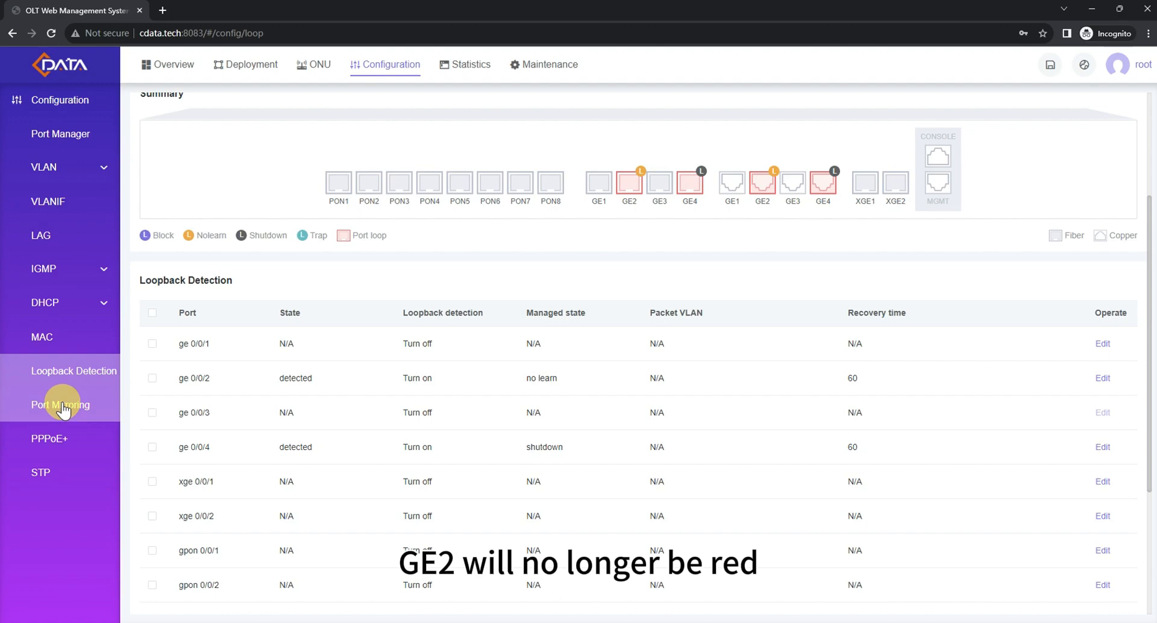
Check the refreshed list: ge 0/0/2 back to normal, ge 0/0/4 still detected
scroll("up", 3)
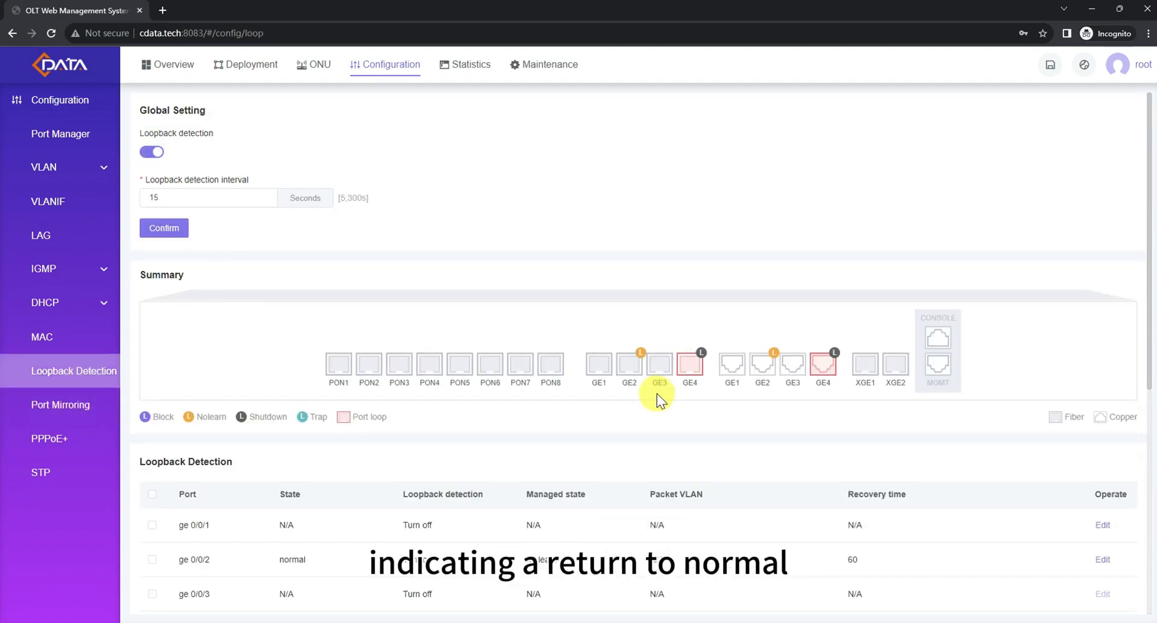
mouse_move(609, 412)
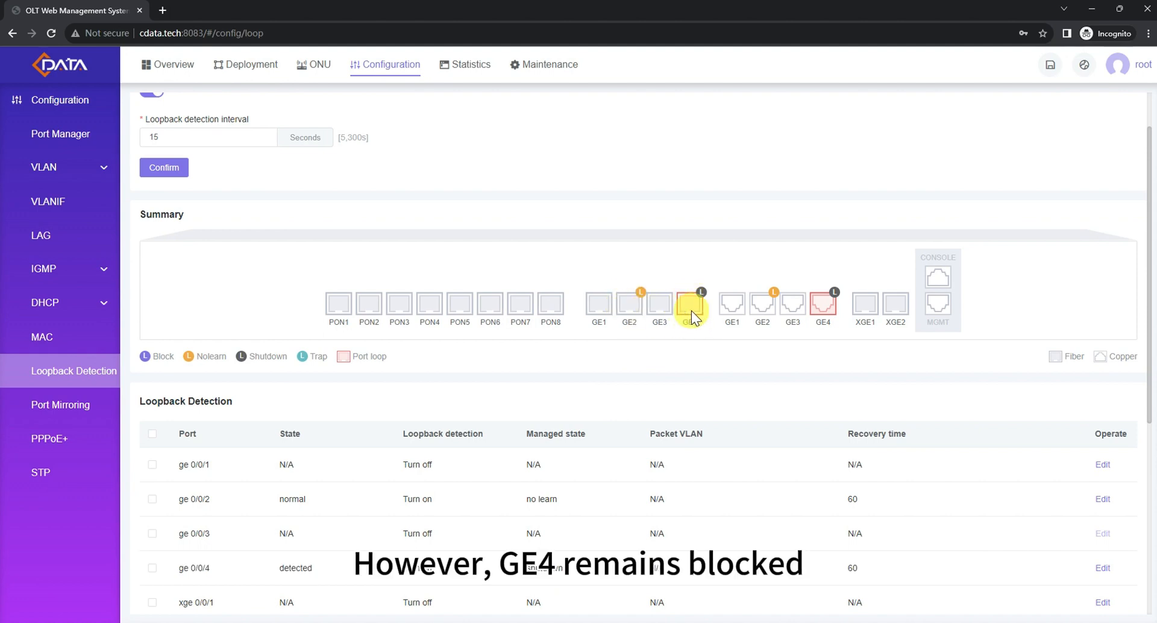
mouse_move(681, 309)
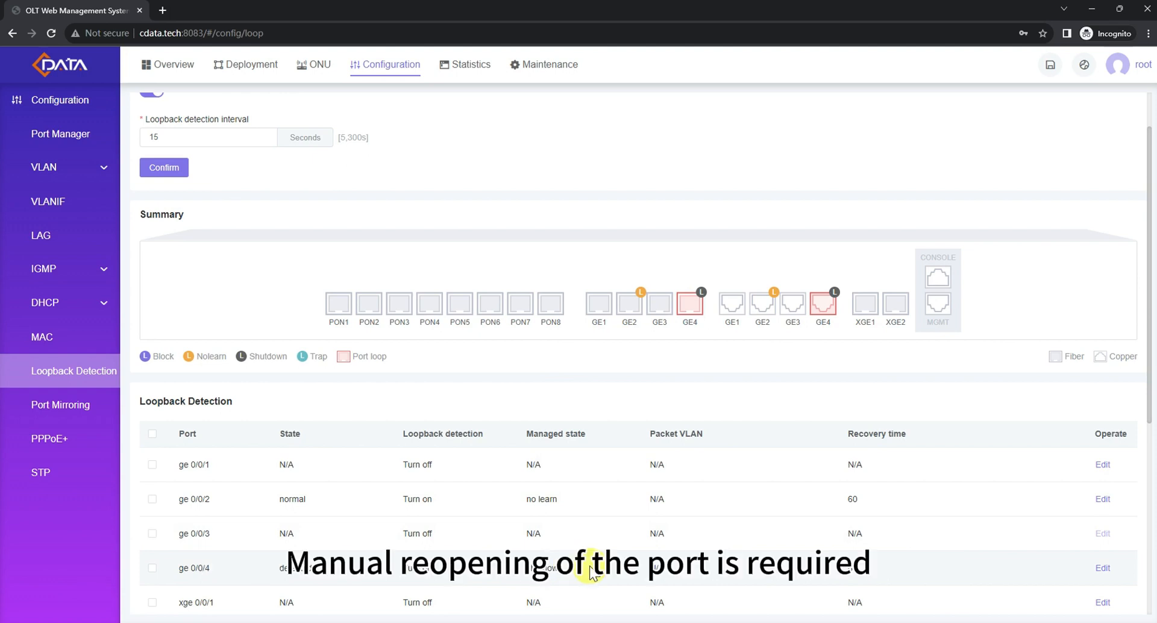
mouse_move(622, 411)
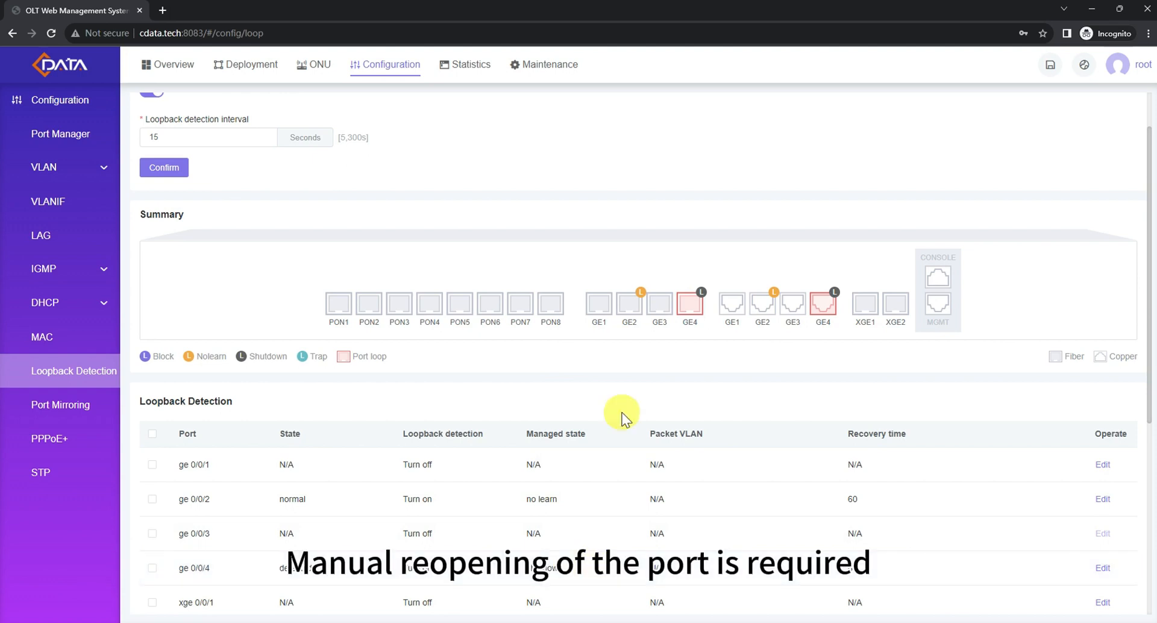
double_click(194, 534)
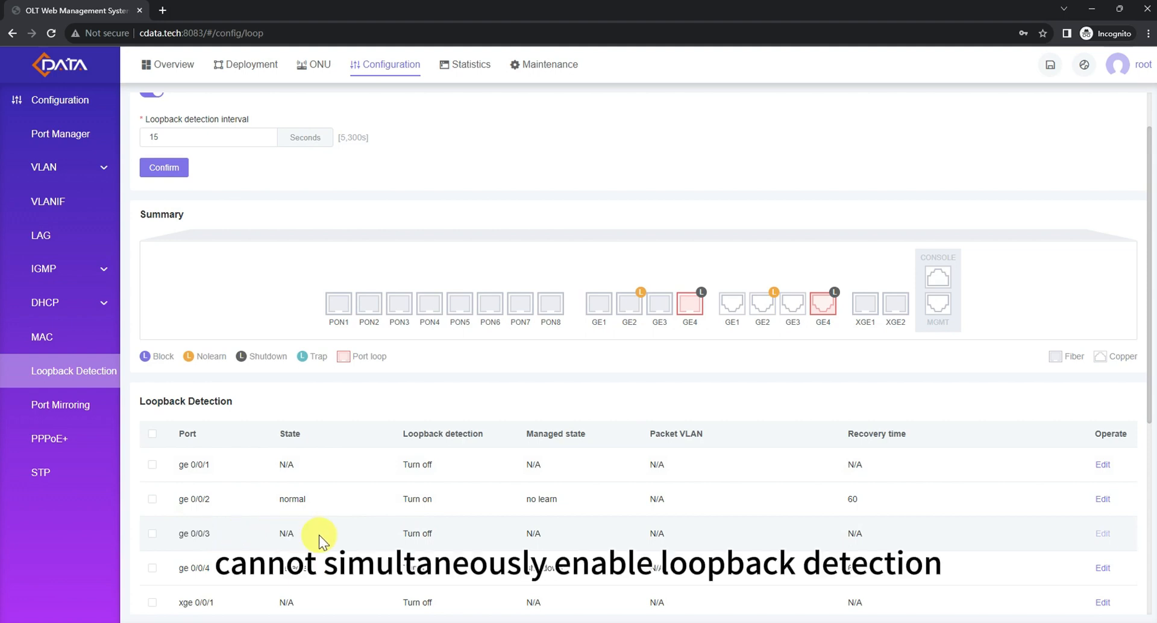
mouse_move(830, 550)
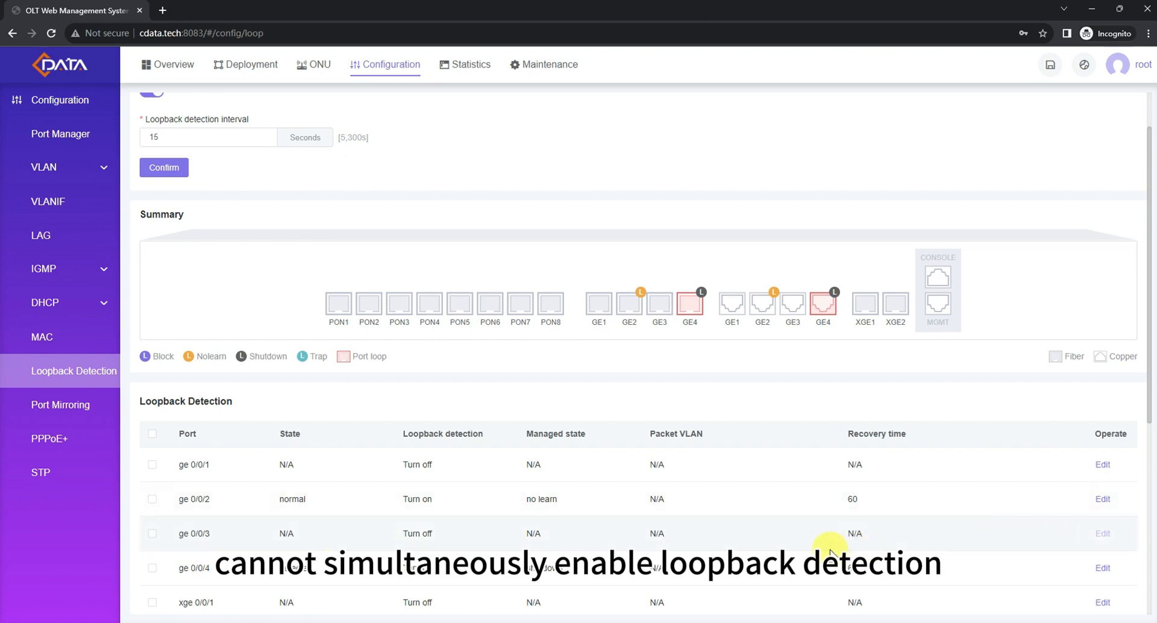